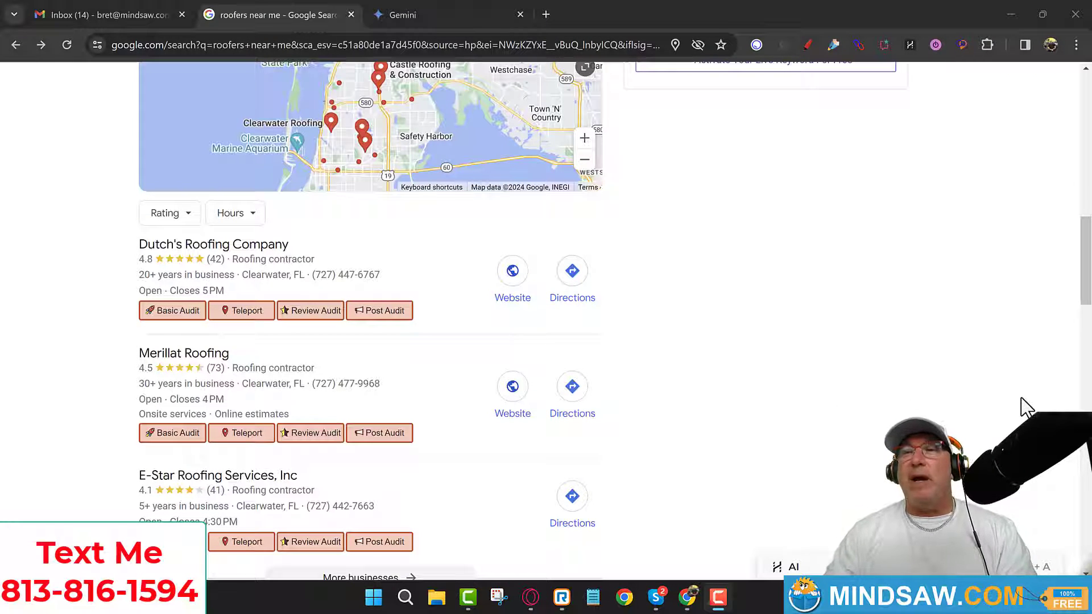
mouse_move(513, 282)
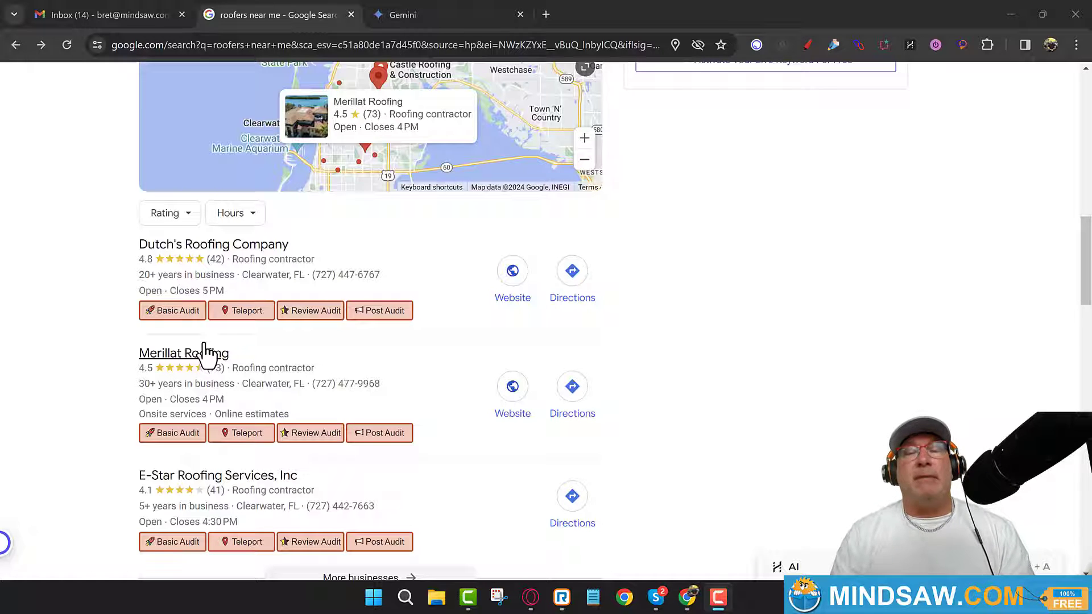
mouse_move(138, 424)
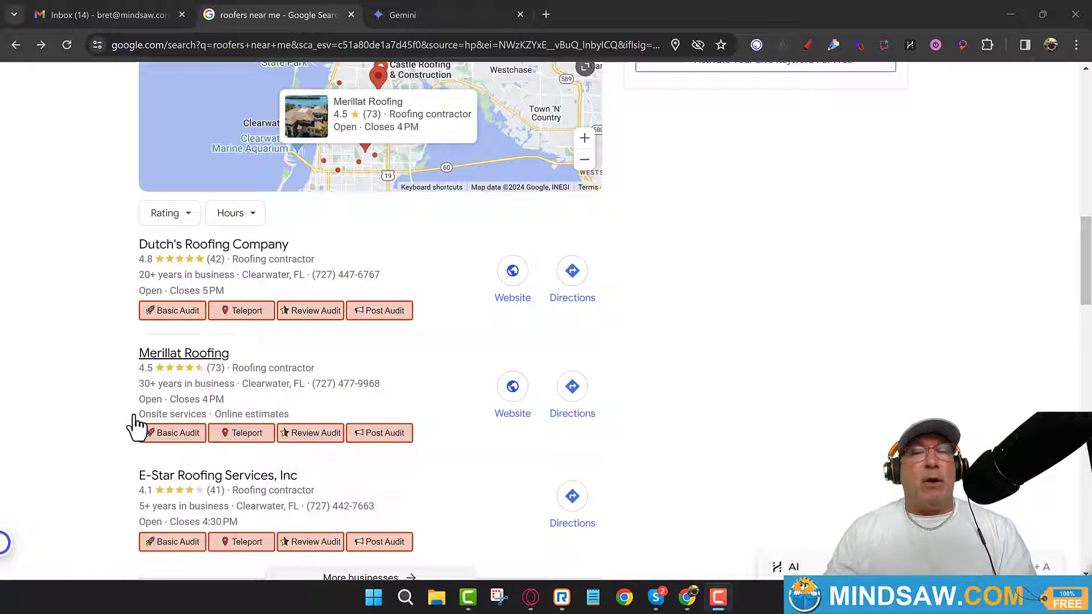
mouse_move(341, 404)
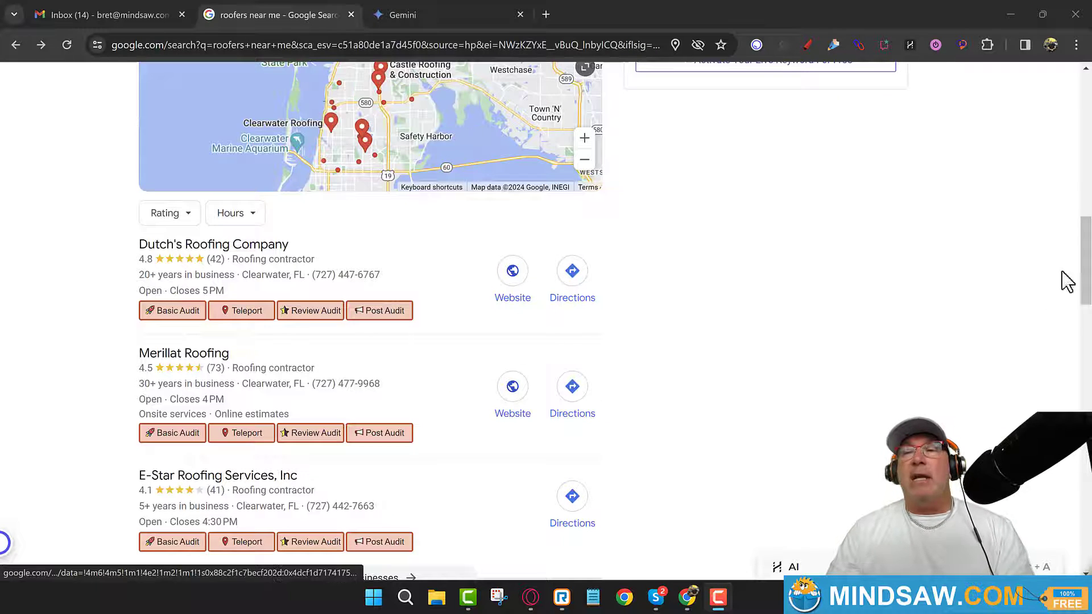
Scroll through the pasted 'Roofers Near Me' zip 33782 prompt in the Gemini input box
scroll("up", 3)
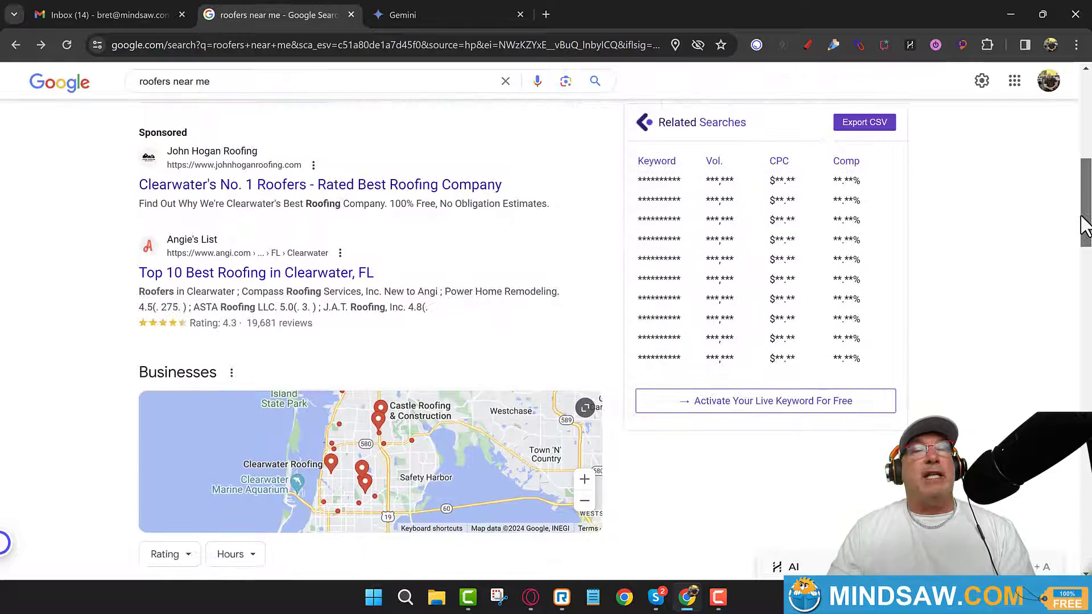
scroll("down", 3)
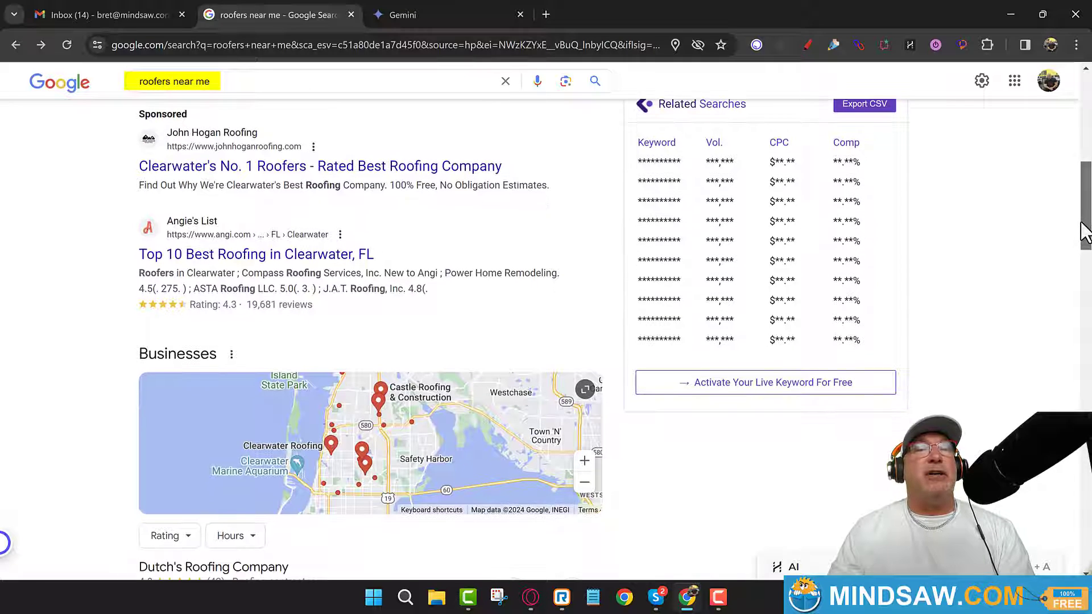
scroll("down", 3)
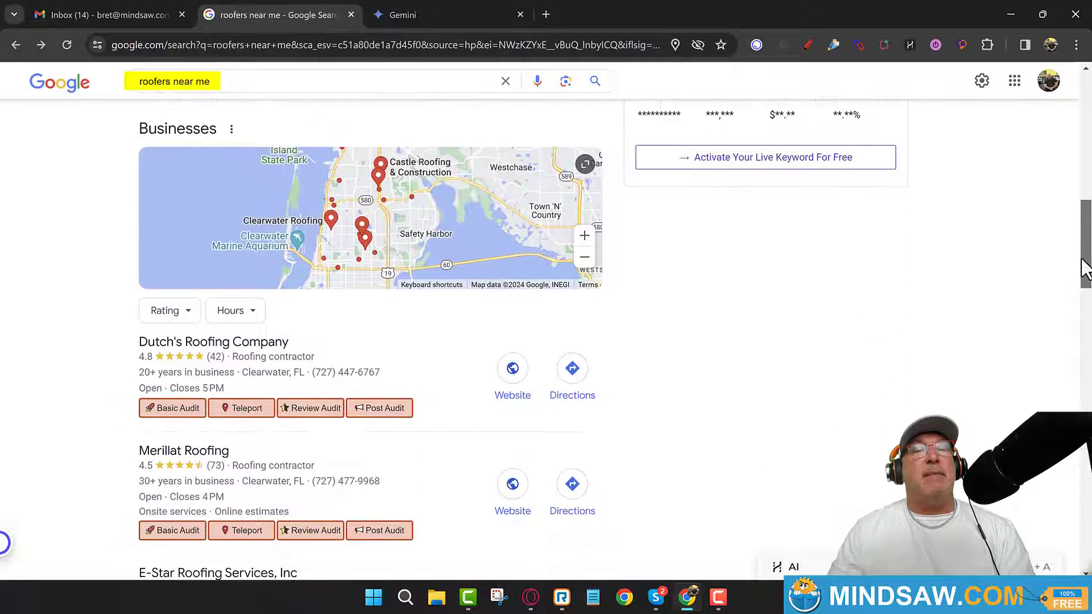
scroll("down", 3)
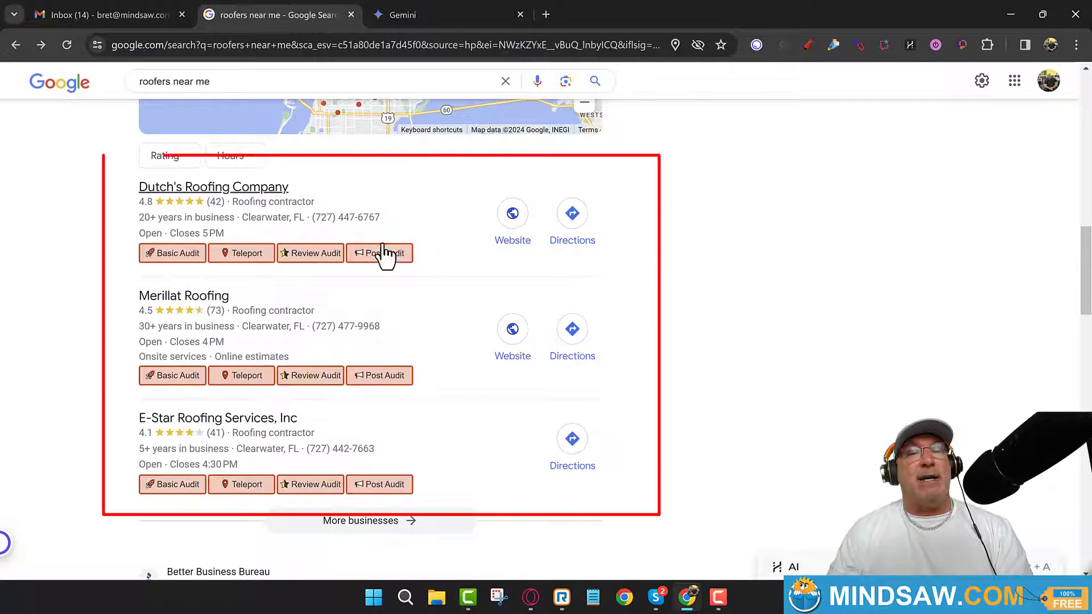
mouse_move(230, 299)
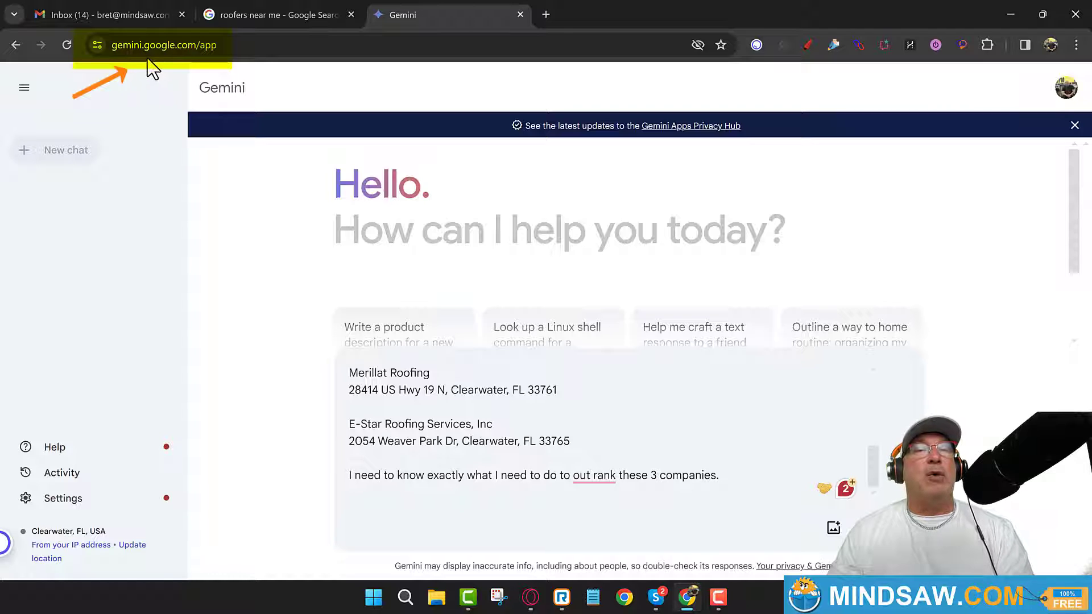
mouse_move(202, 83)
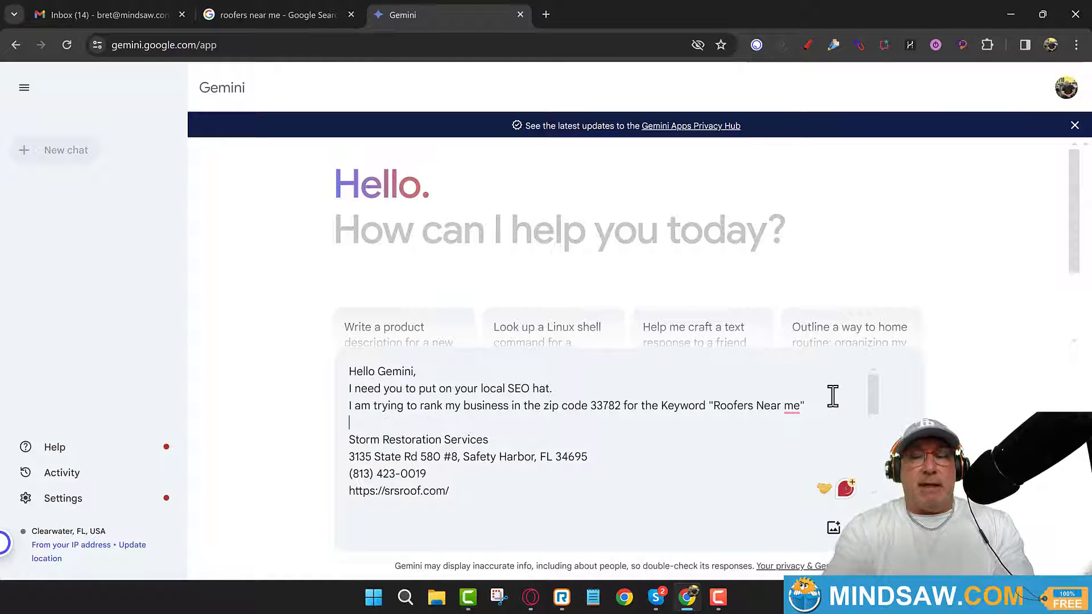
Add the line 'This is my business below' above the business details in the prompt
type("This is")
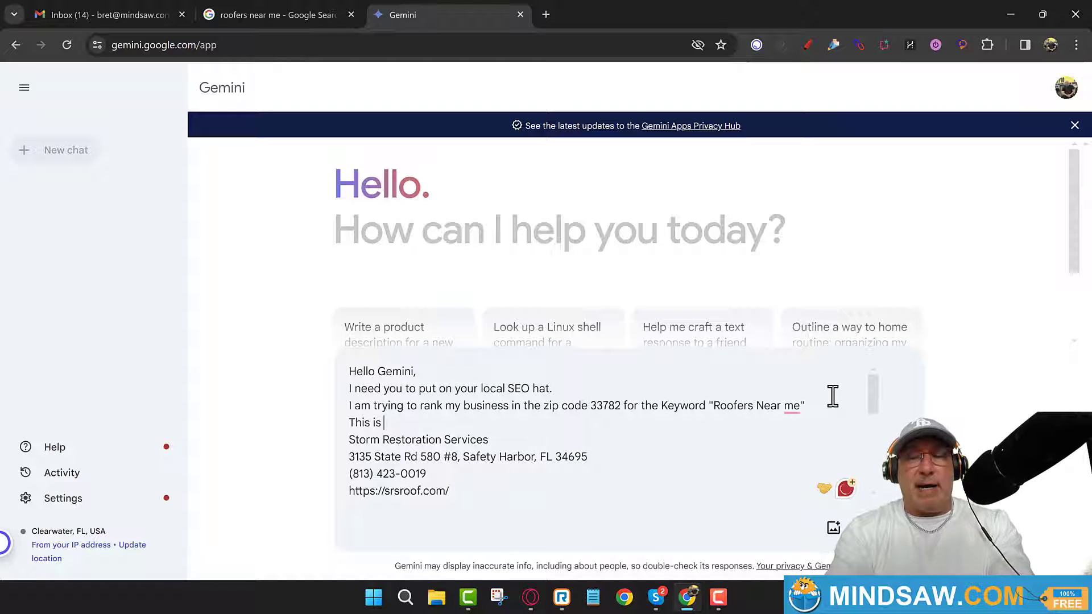
type("my busin")
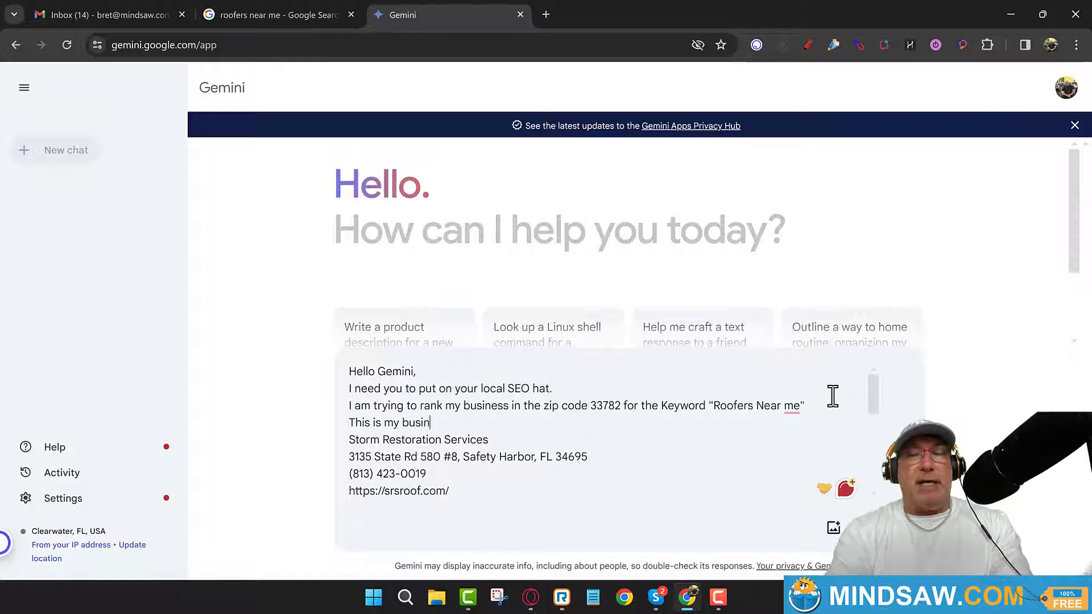
type("ess")
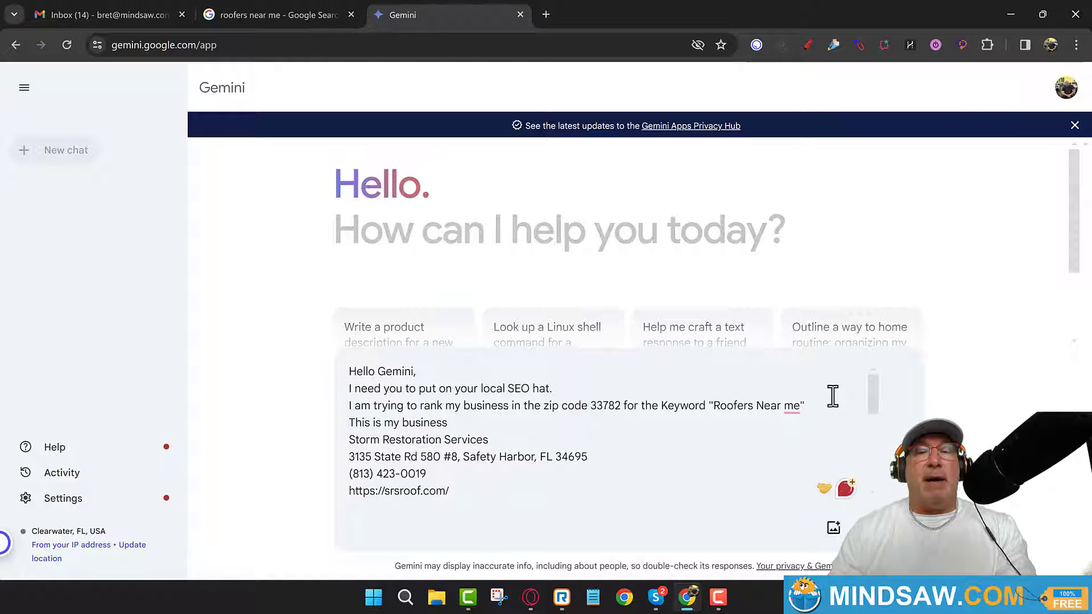
type("b")
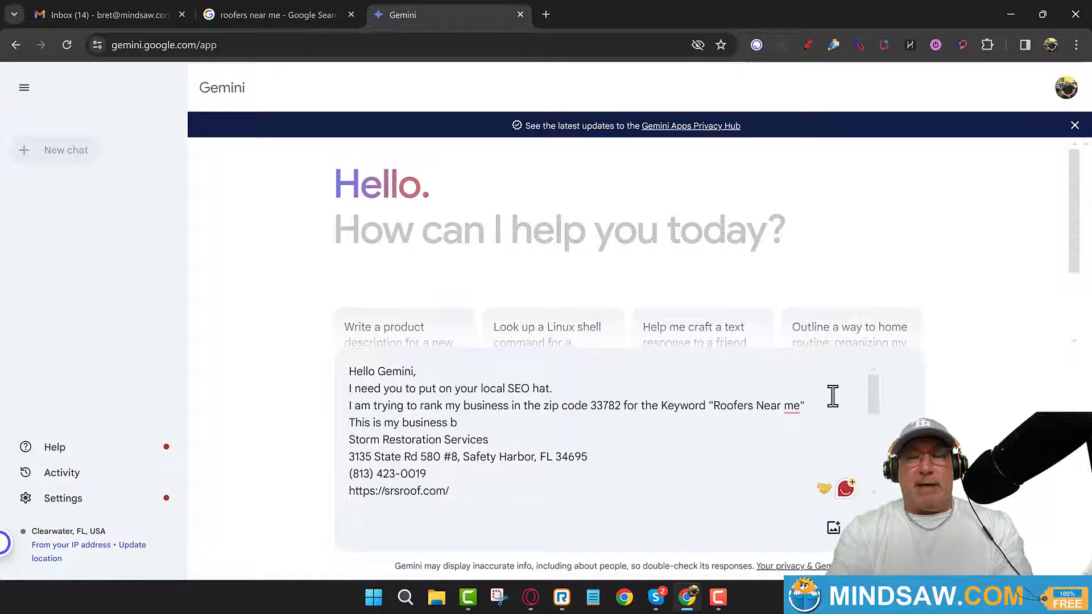
type("elo")
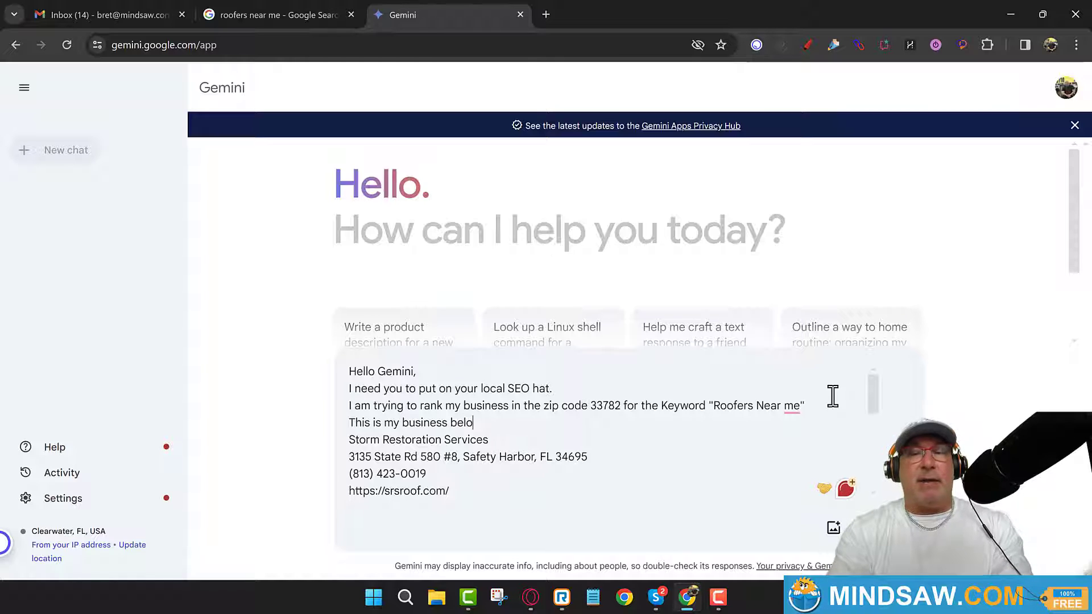
type("w:")
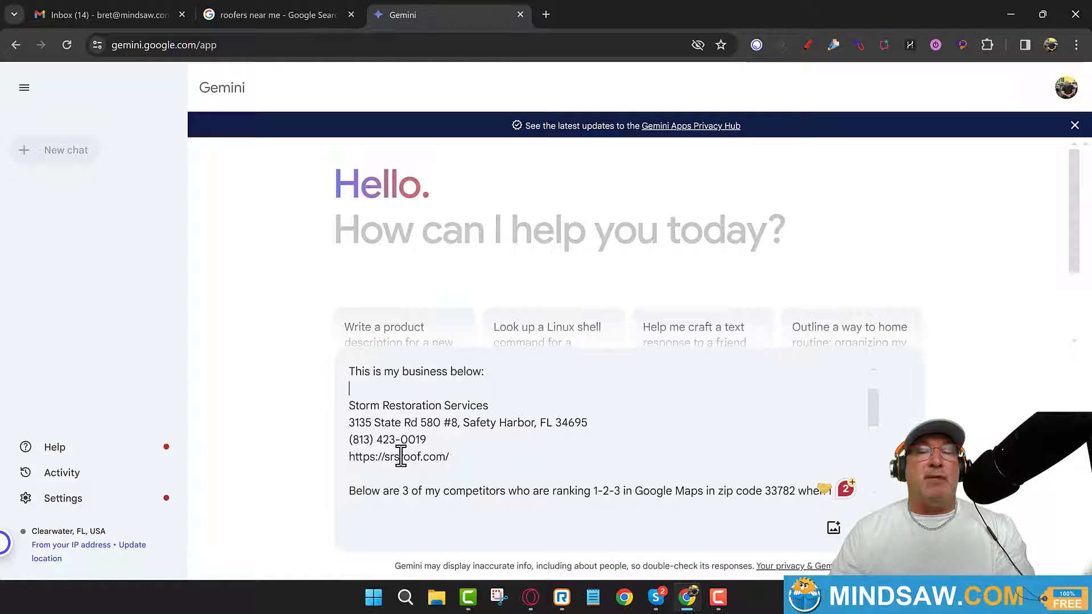
mouse_move(875, 428)
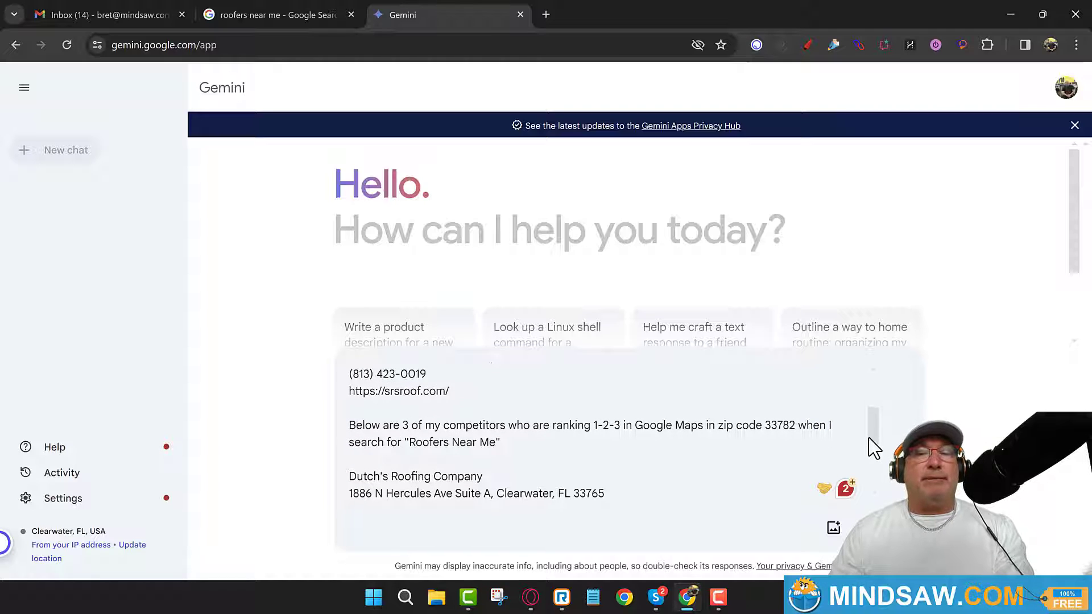
mouse_move(535, 432)
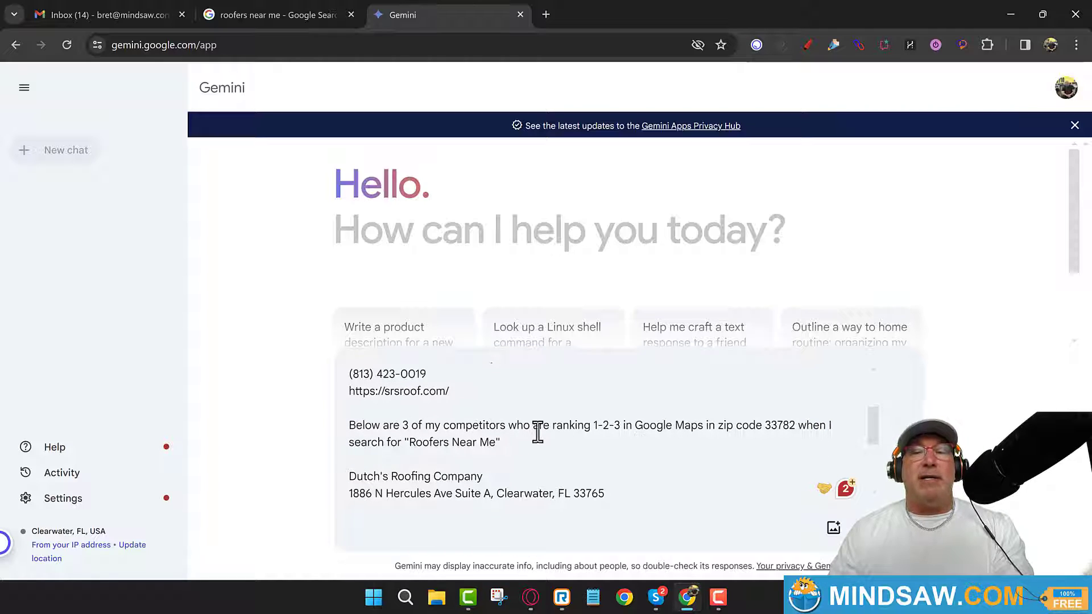
mouse_move(662, 430)
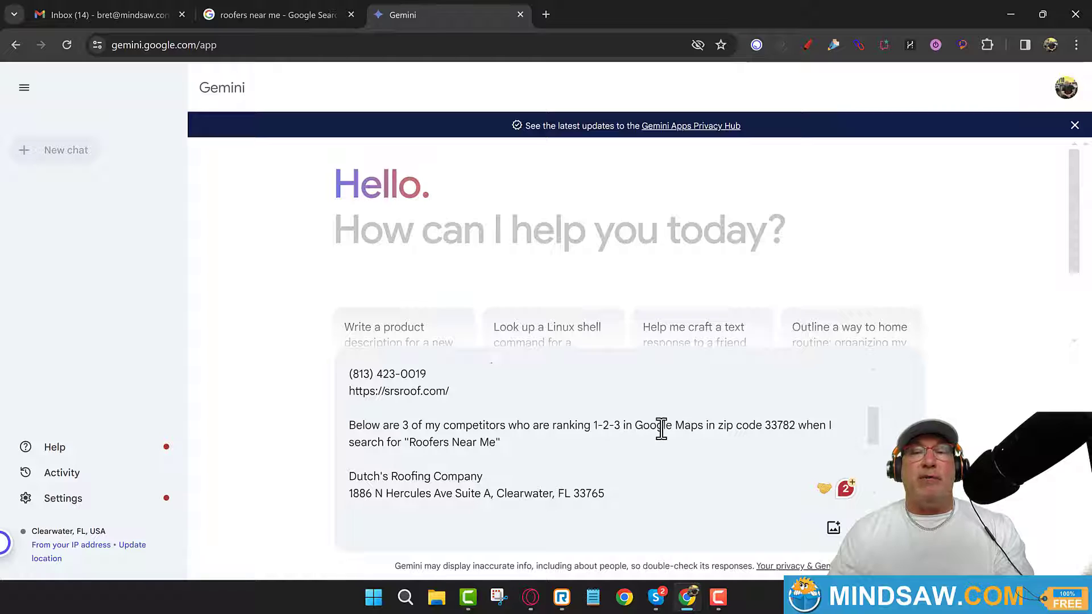
mouse_move(782, 429)
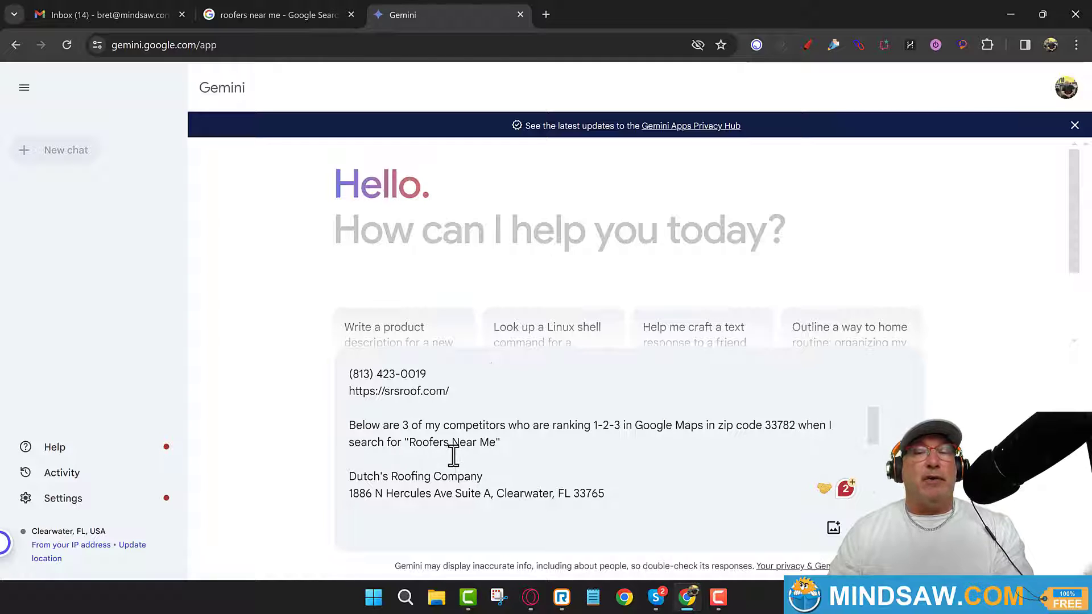
mouse_move(877, 446)
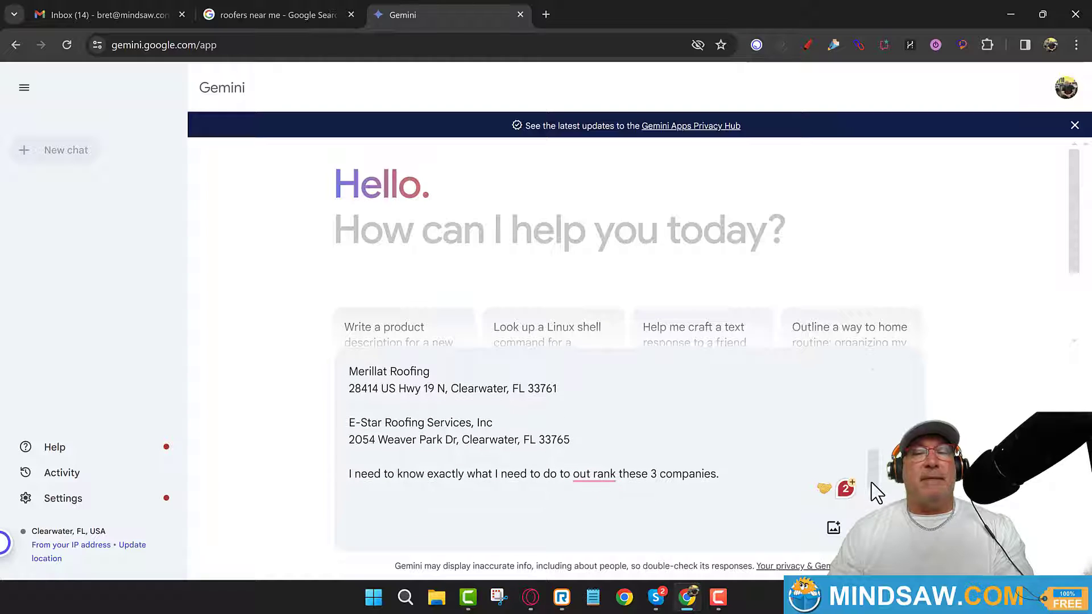
mouse_move(527, 484)
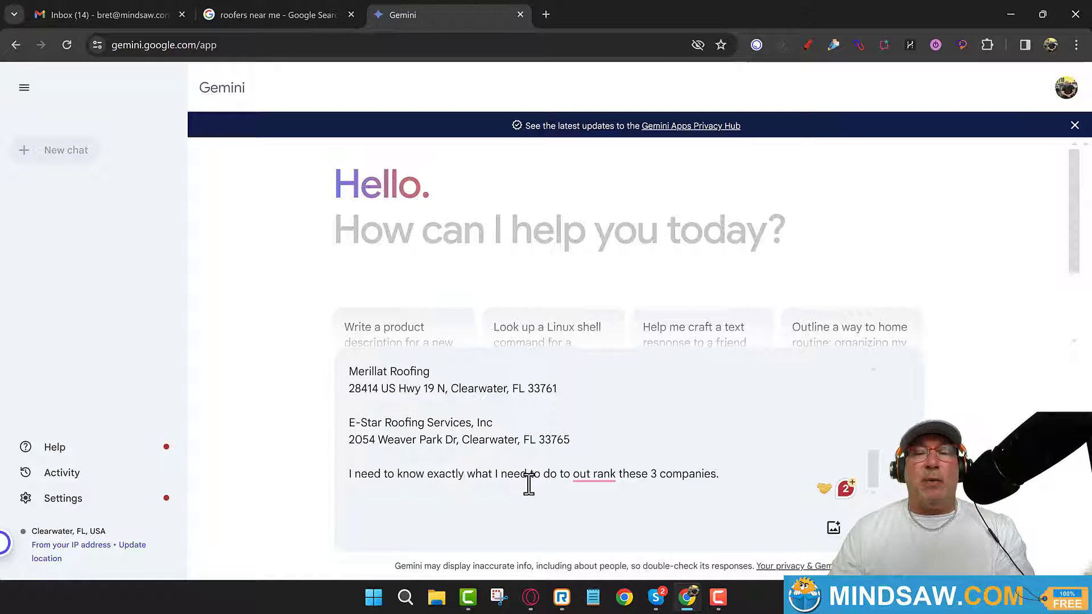
mouse_move(602, 480)
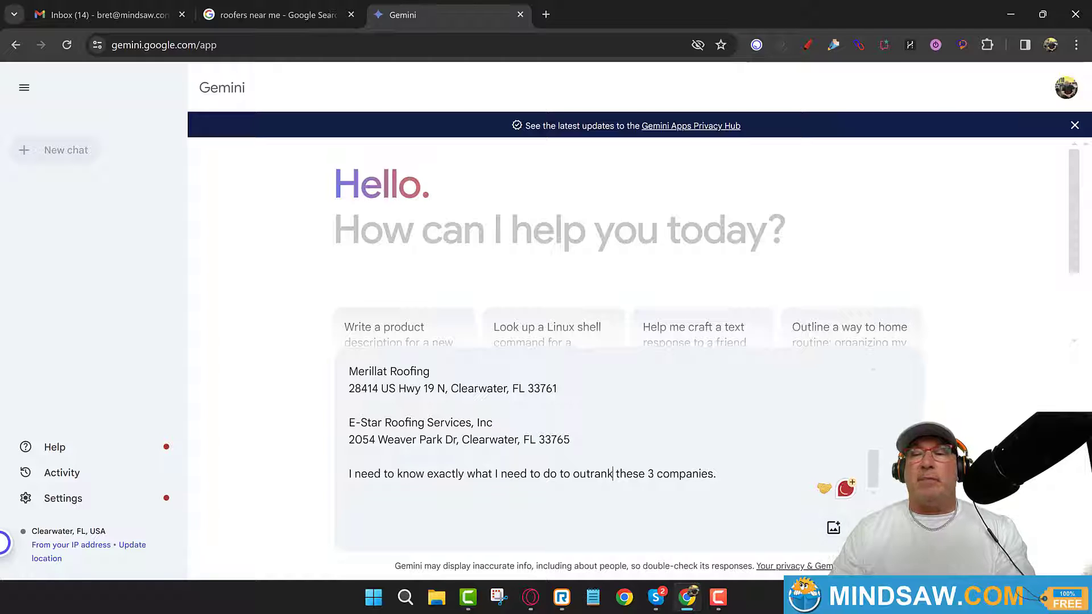
key("Return")
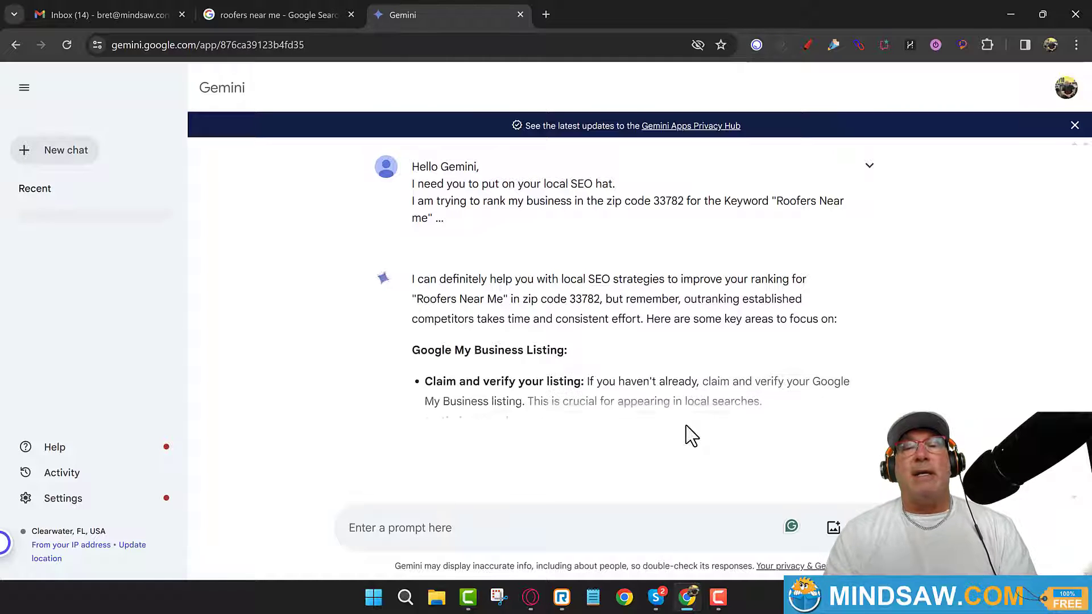
scroll("down", 3)
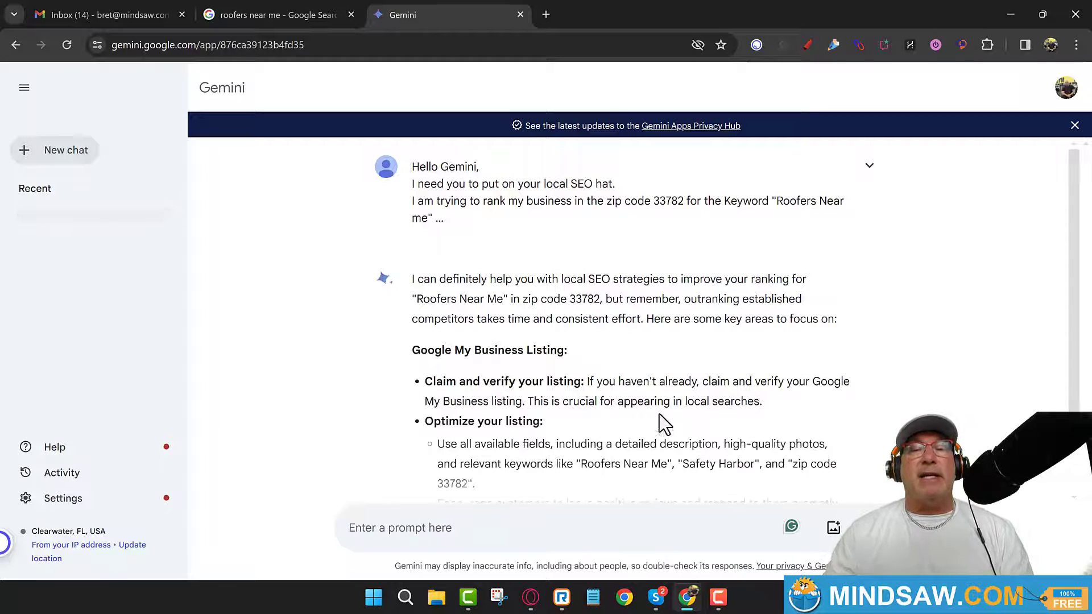
mouse_move(600, 377)
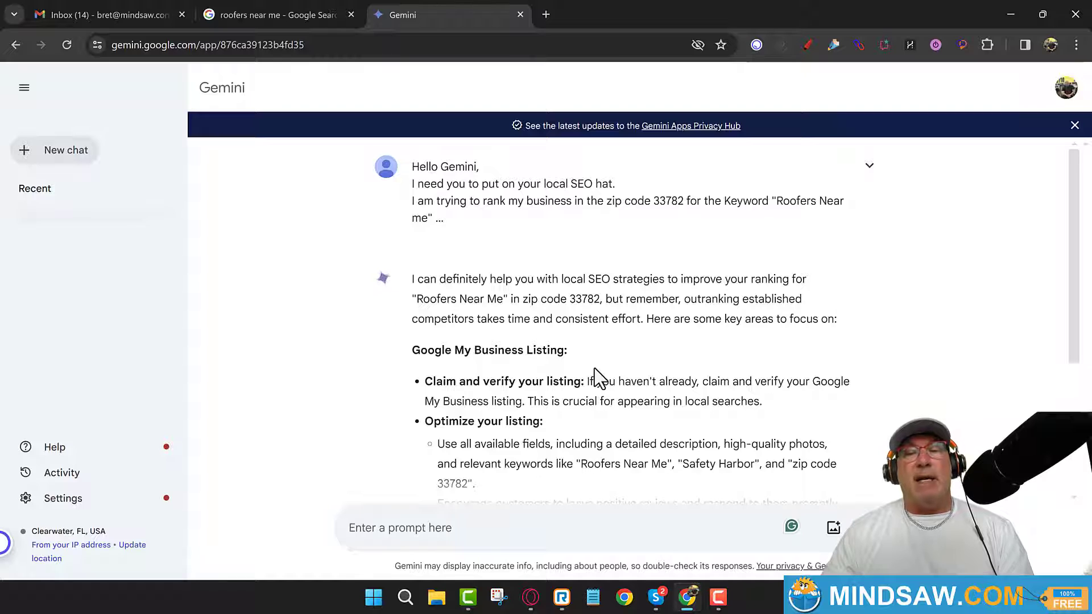
scroll("down", 3)
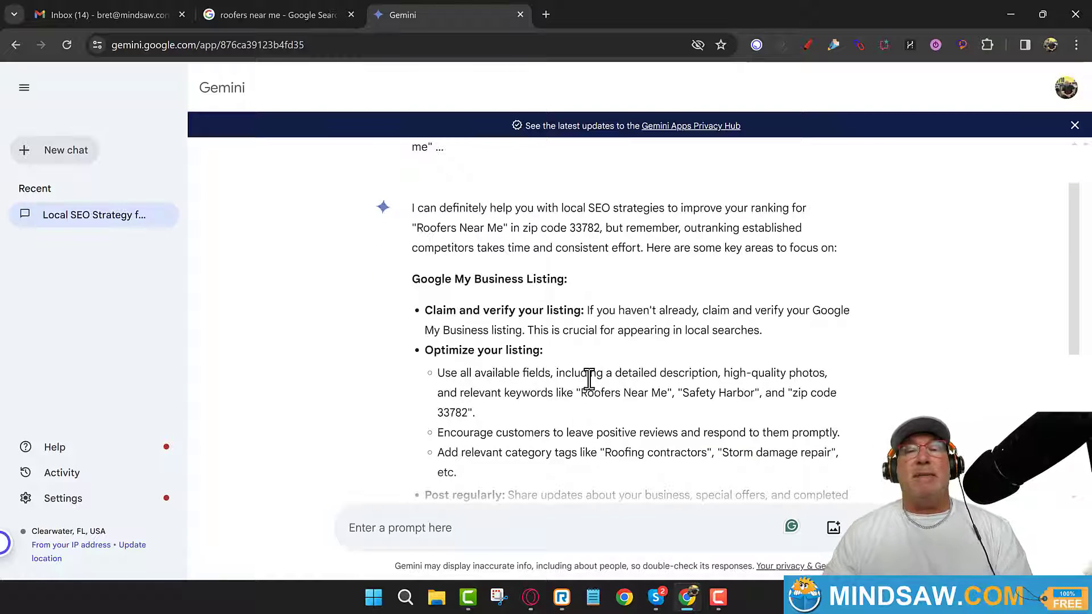
scroll("down", 3)
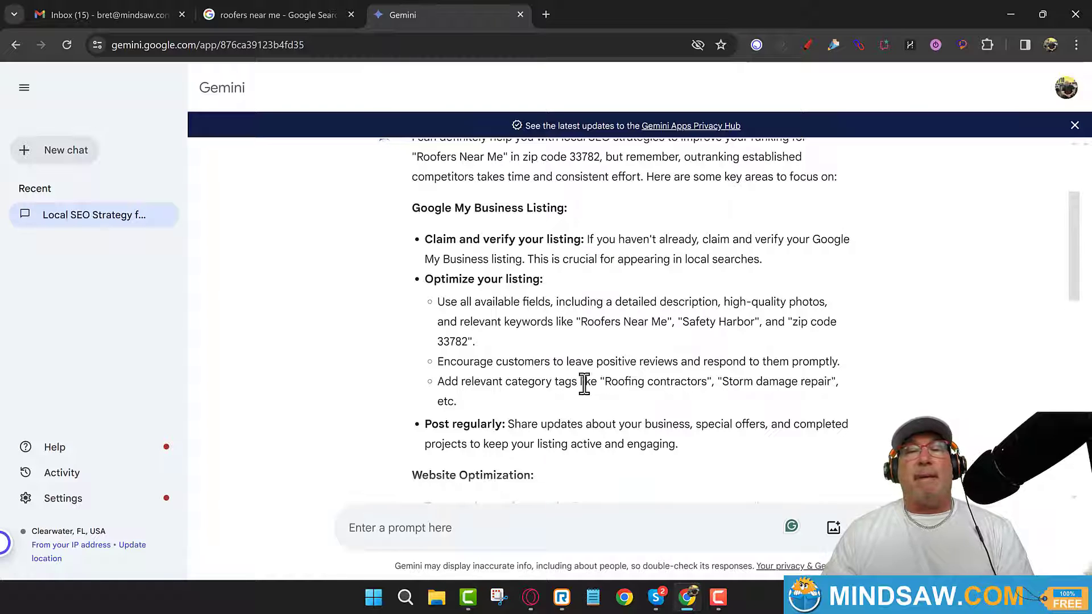
scroll("down", 3)
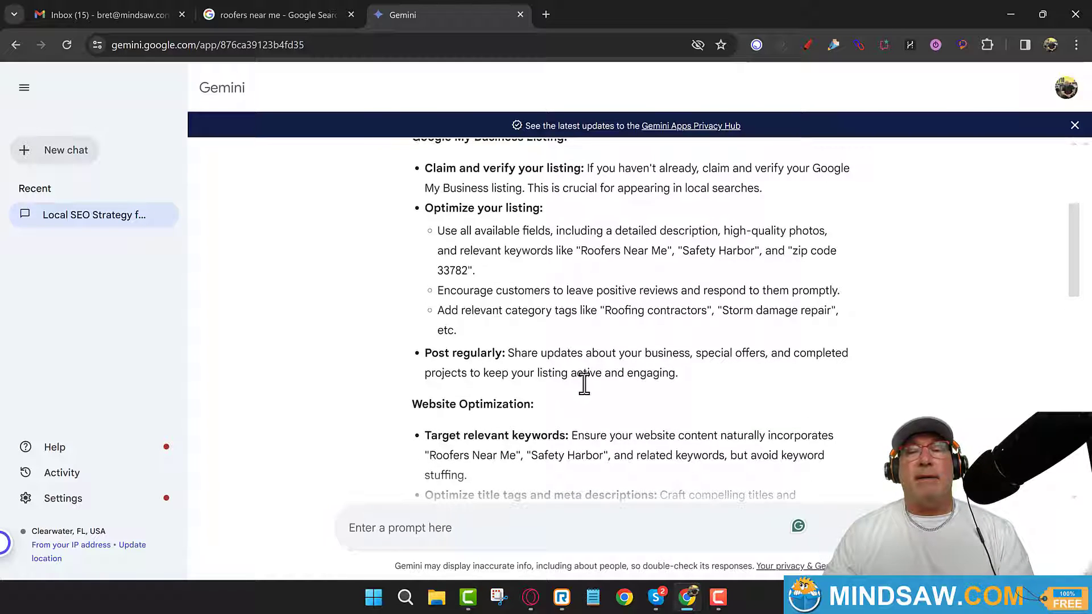
scroll("down", 3)
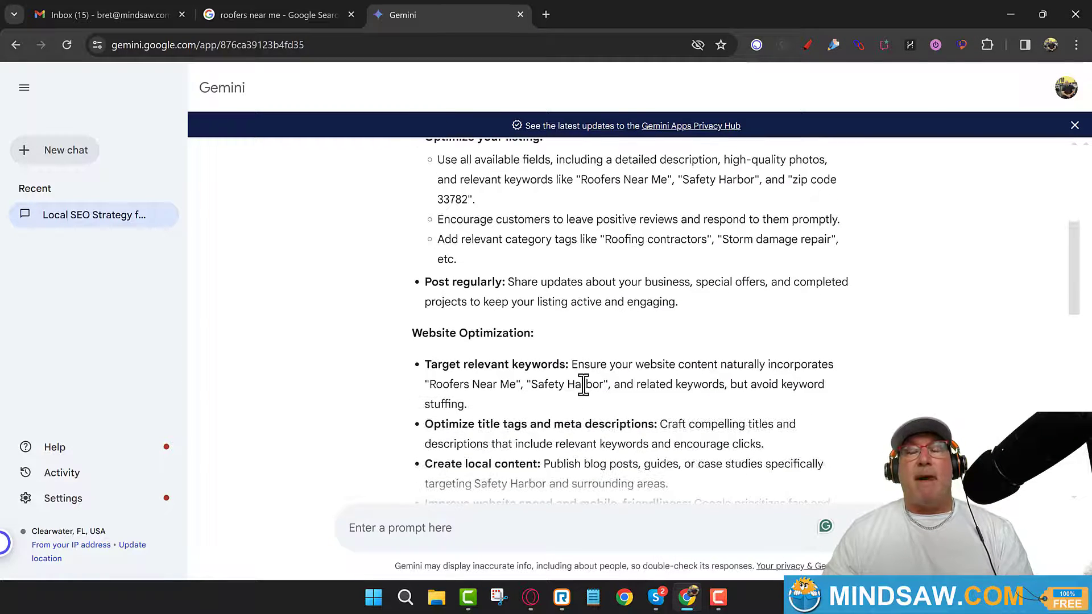
scroll("up", 3)
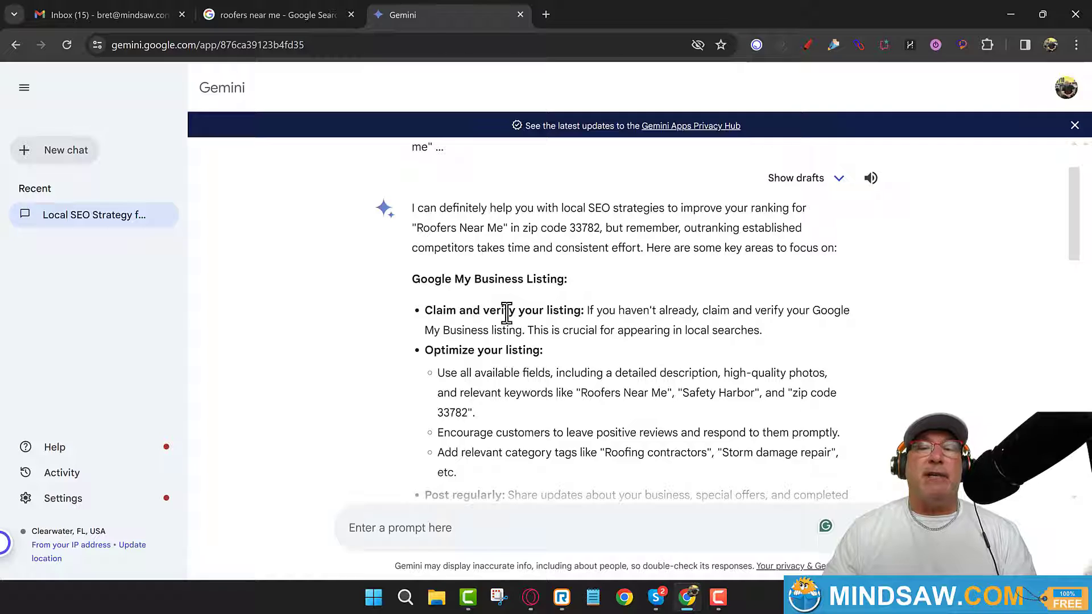
mouse_move(567, 331)
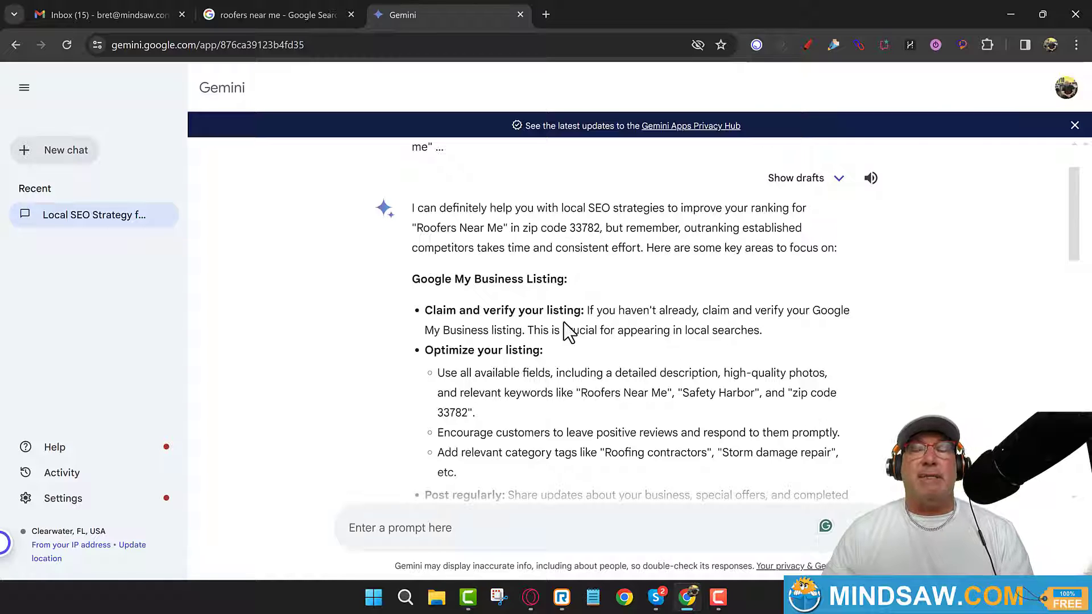
scroll("down", 3)
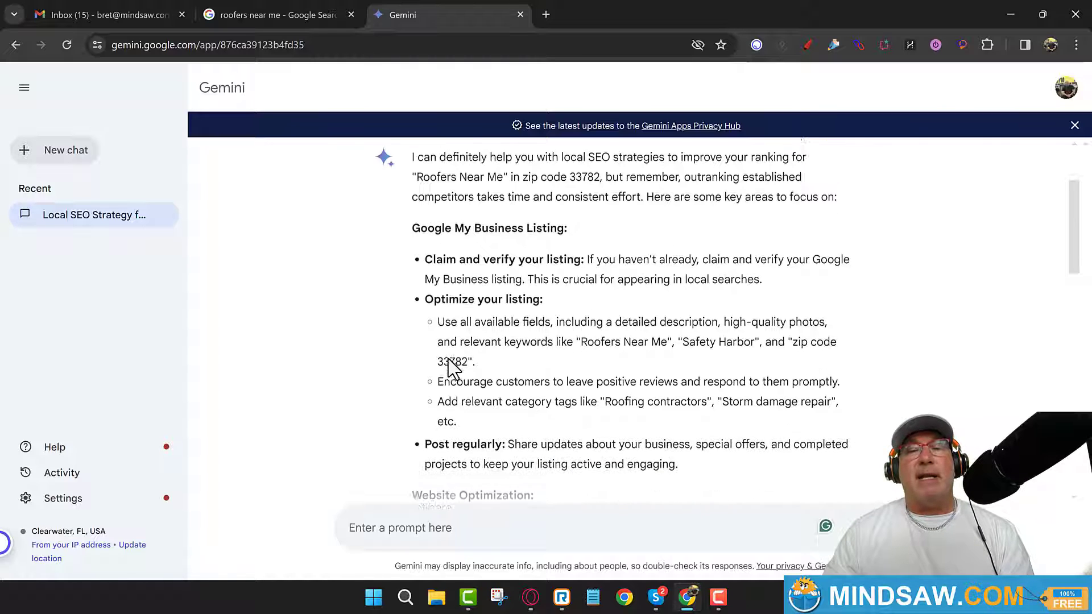
scroll("down", 3)
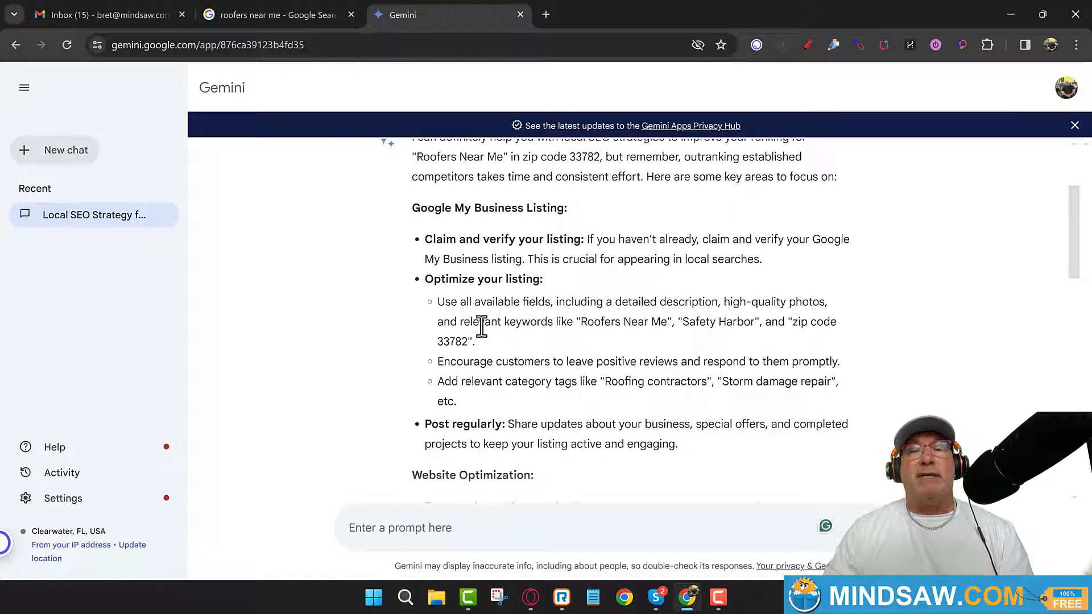
mouse_move(743, 321)
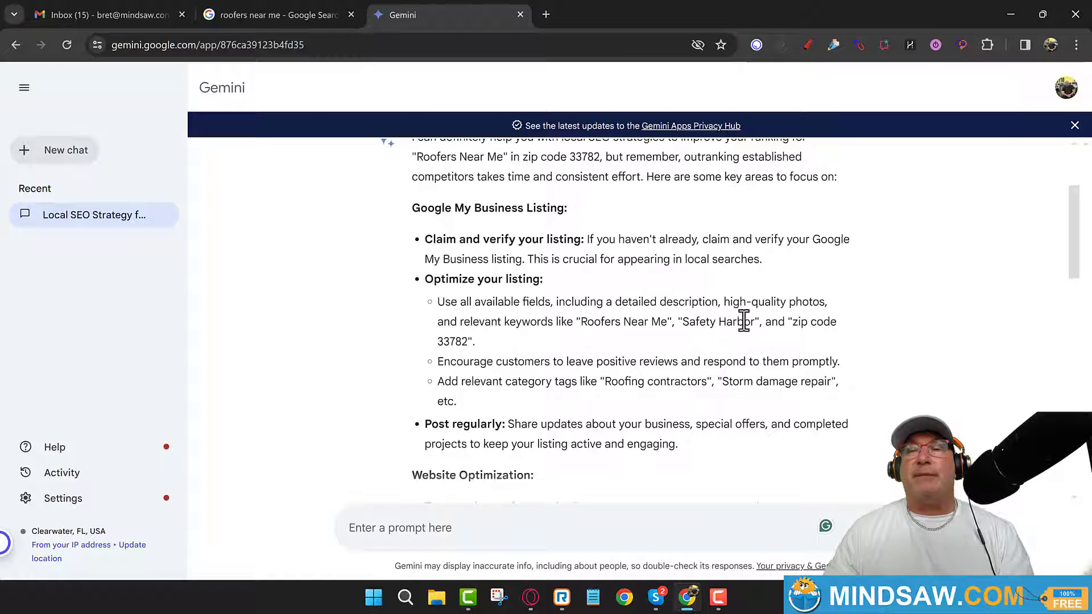
mouse_move(675, 345)
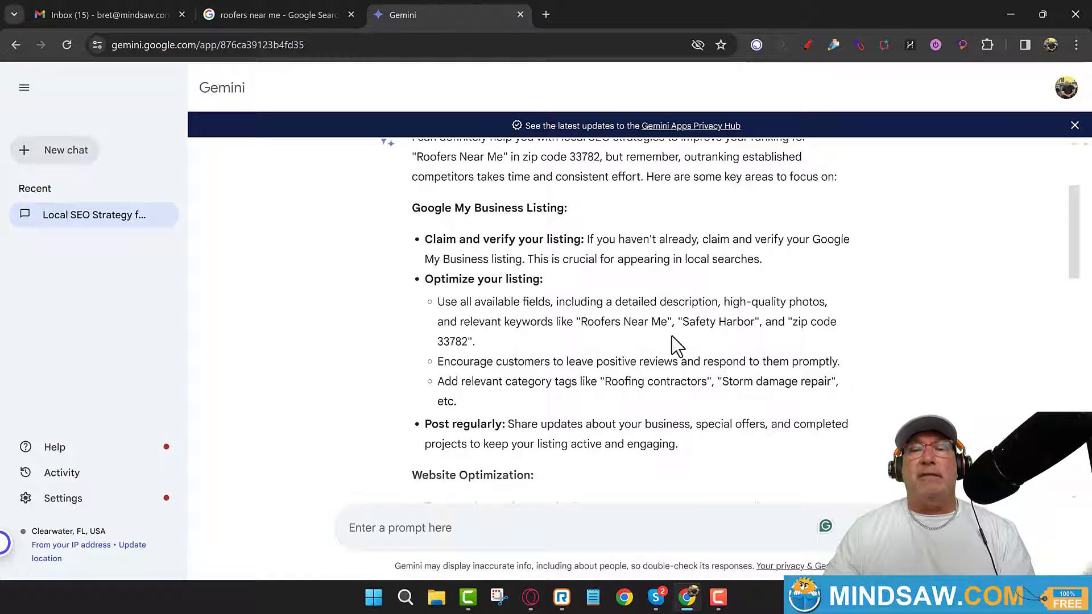
mouse_move(619, 345)
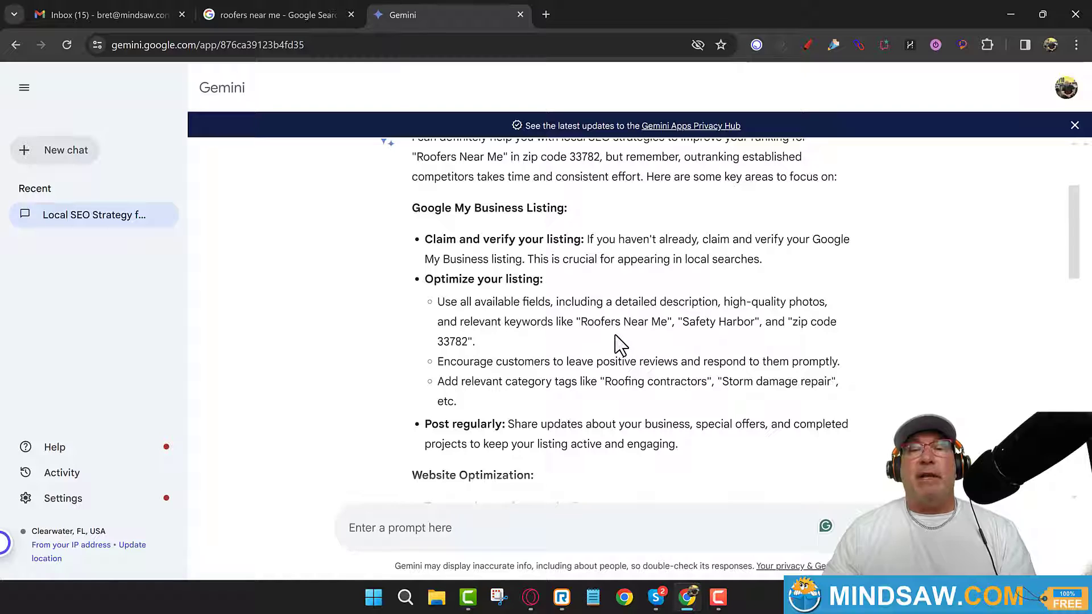
mouse_move(778, 348)
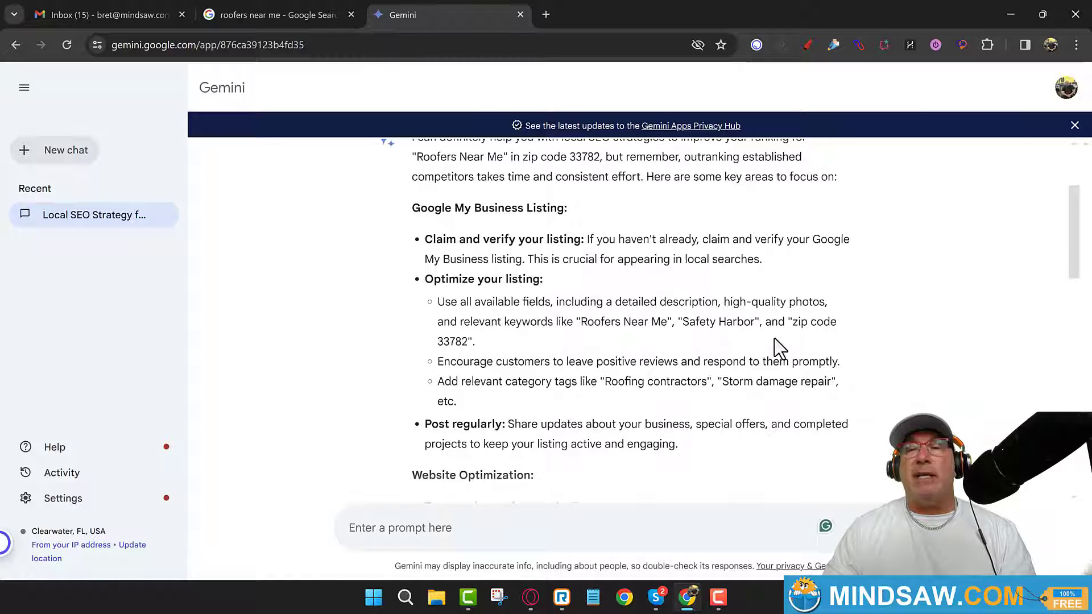
mouse_move(557, 358)
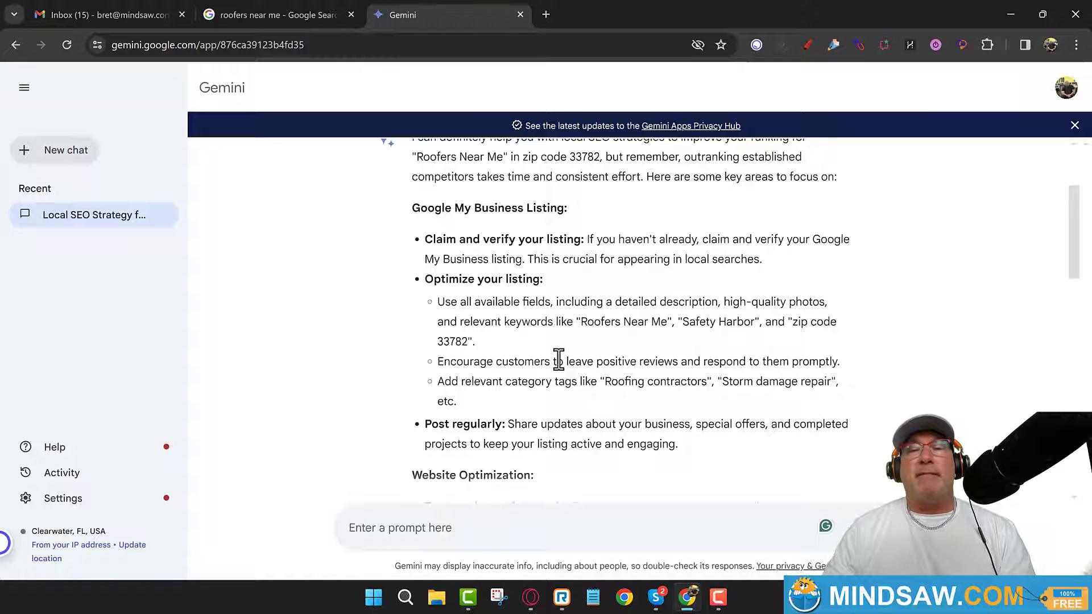
mouse_move(703, 315)
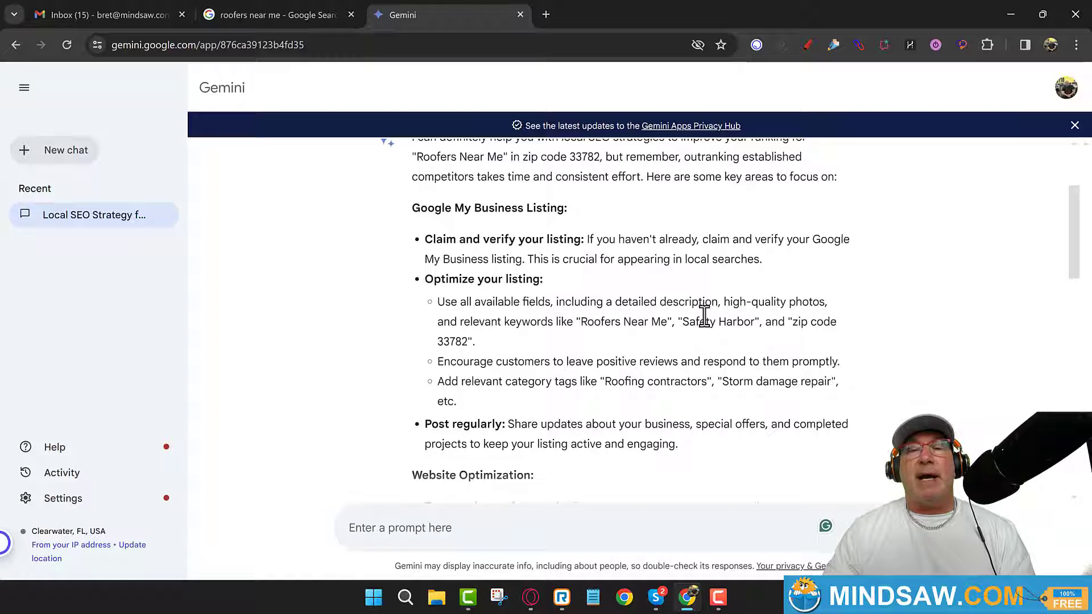
mouse_move(676, 376)
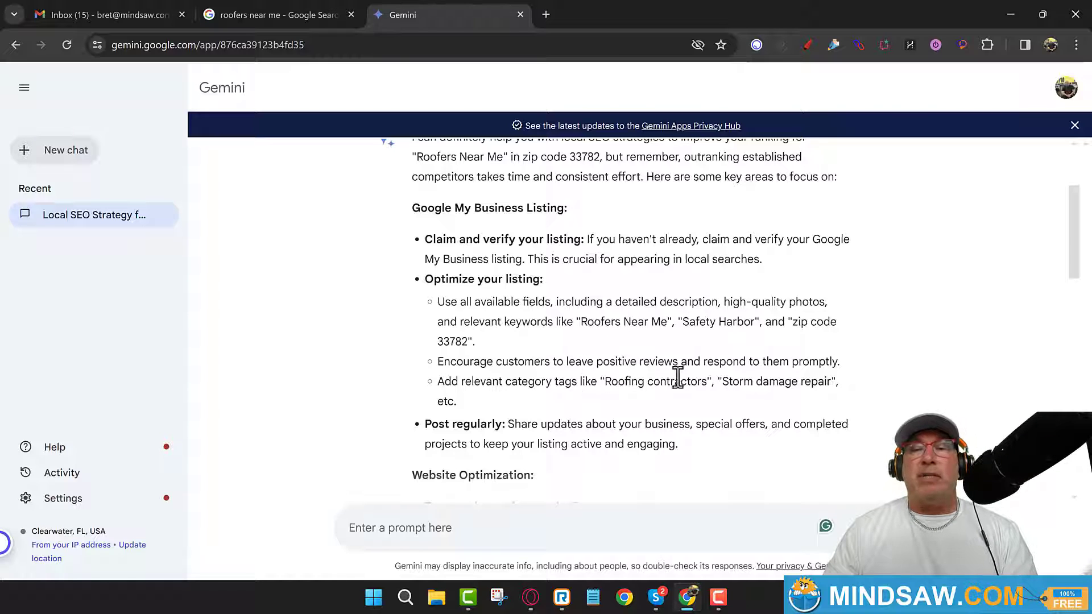
mouse_move(512, 414)
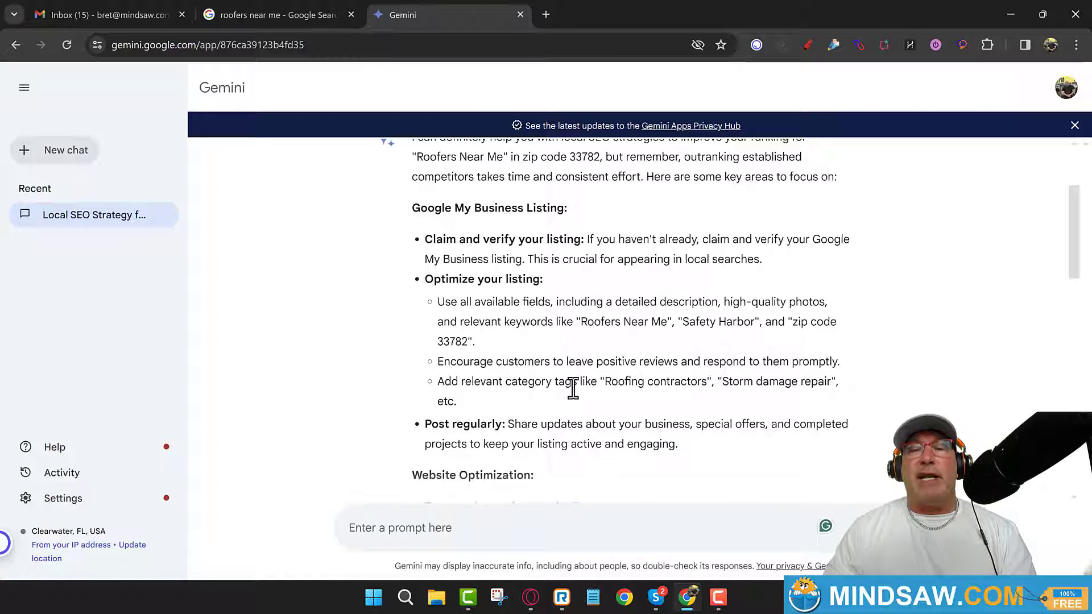
mouse_move(758, 384)
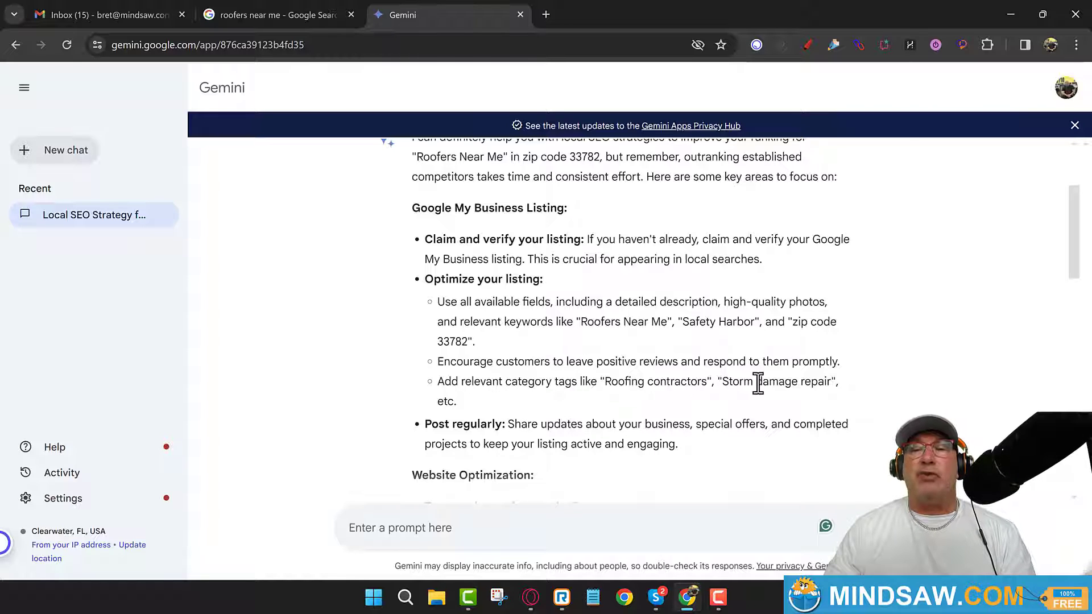
mouse_move(591, 409)
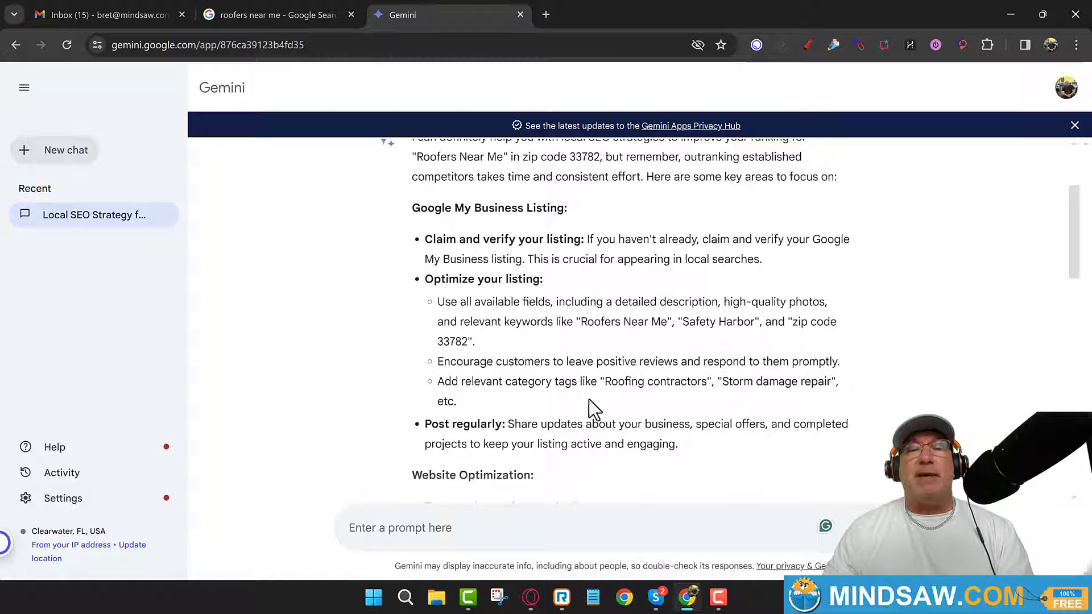
scroll("down", 3)
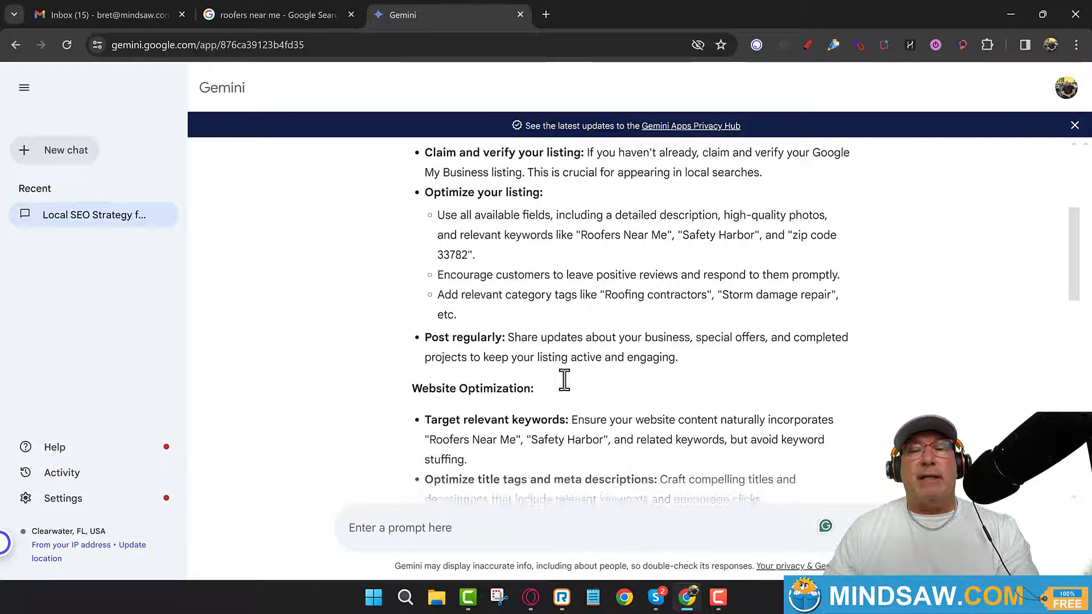
scroll("down", 3)
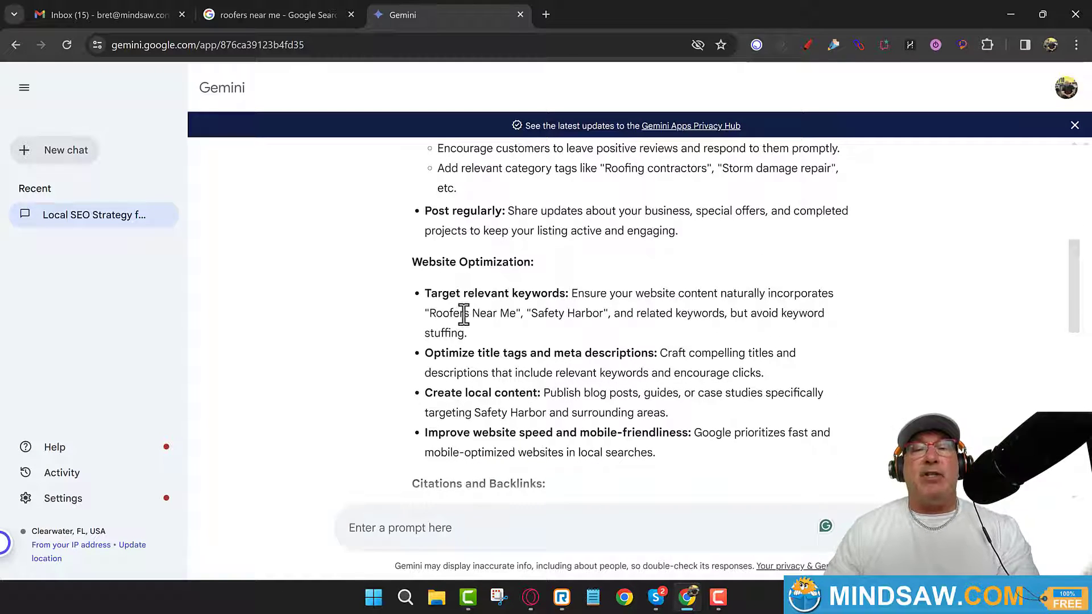
mouse_move(196, 186)
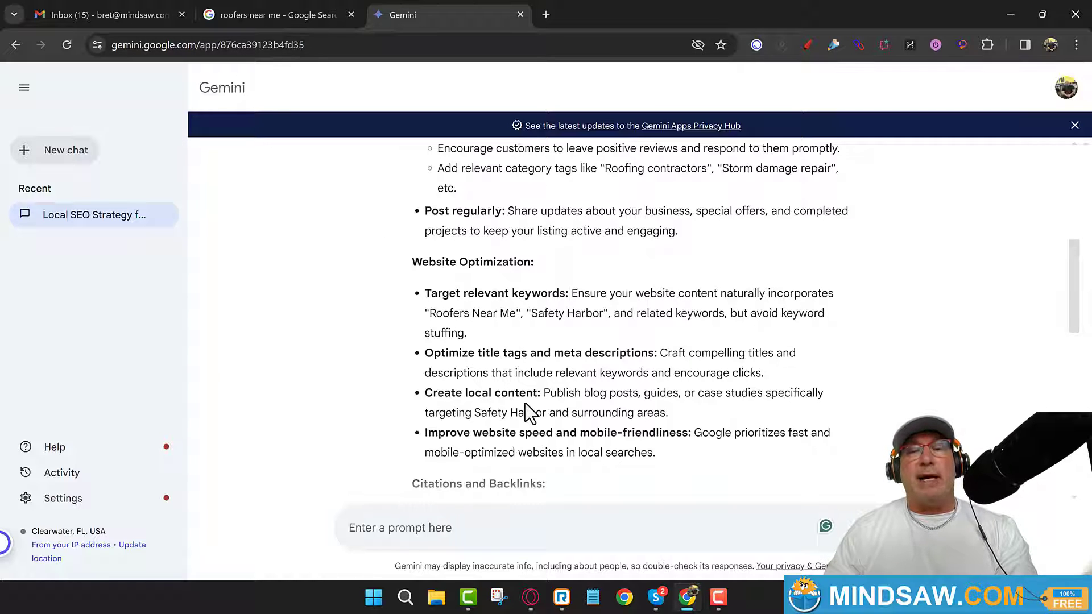
scroll("down", 3)
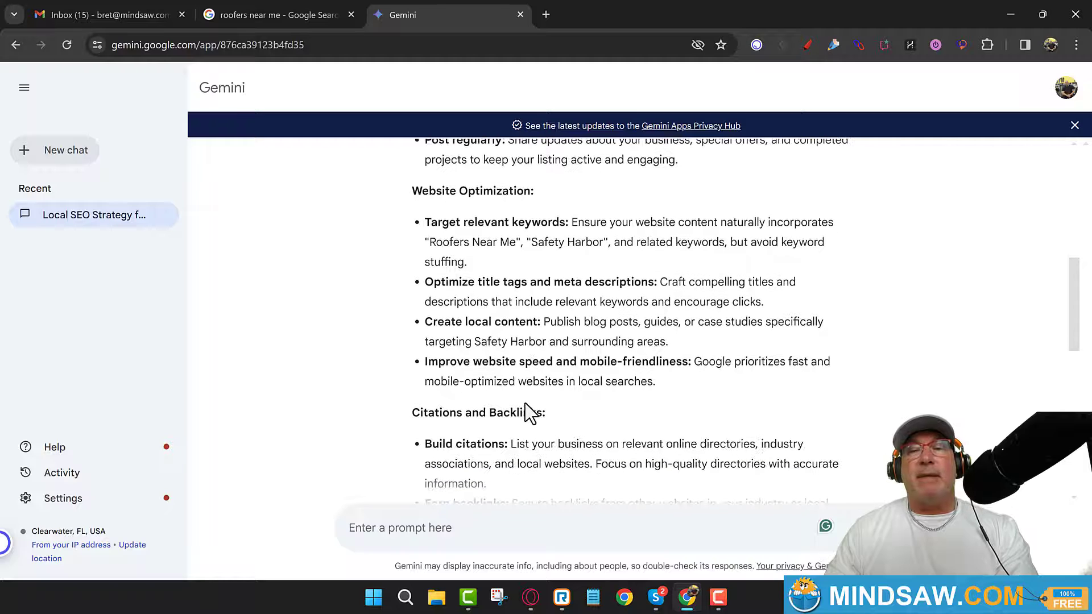
mouse_move(477, 305)
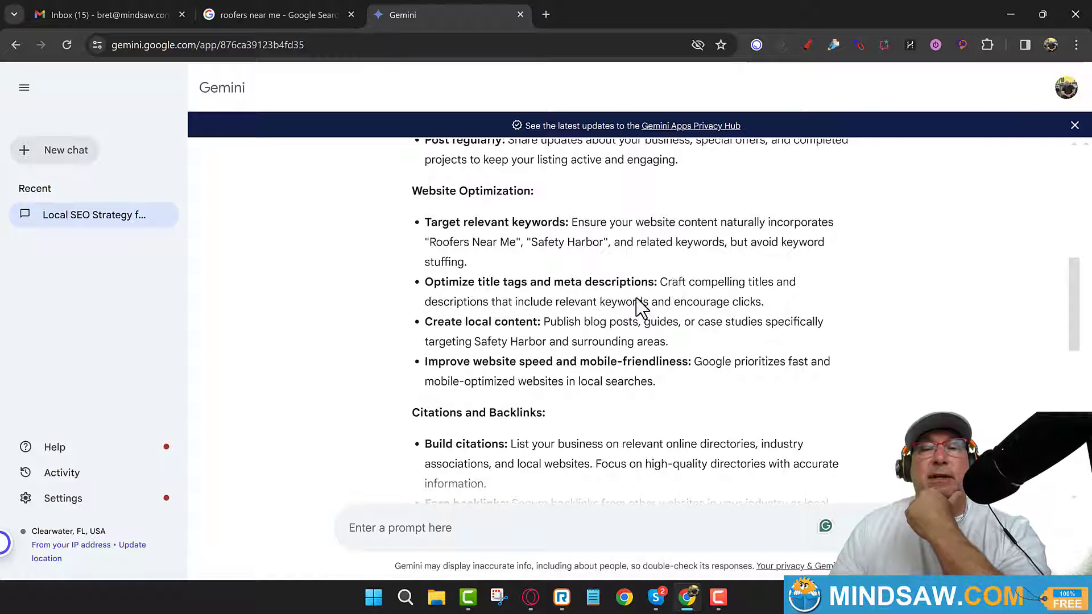
mouse_move(560, 328)
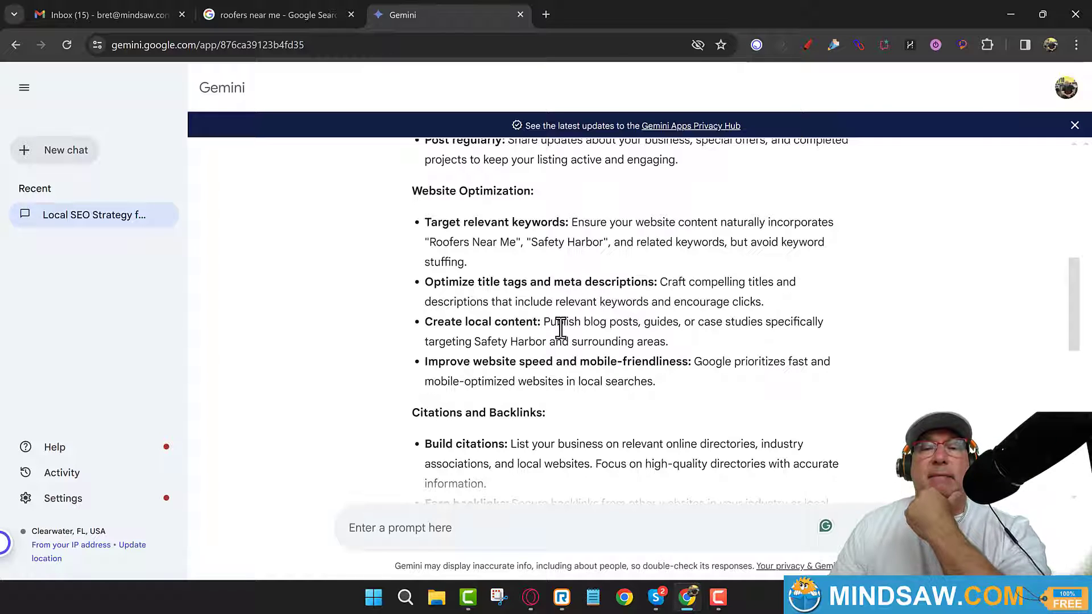
mouse_move(670, 339)
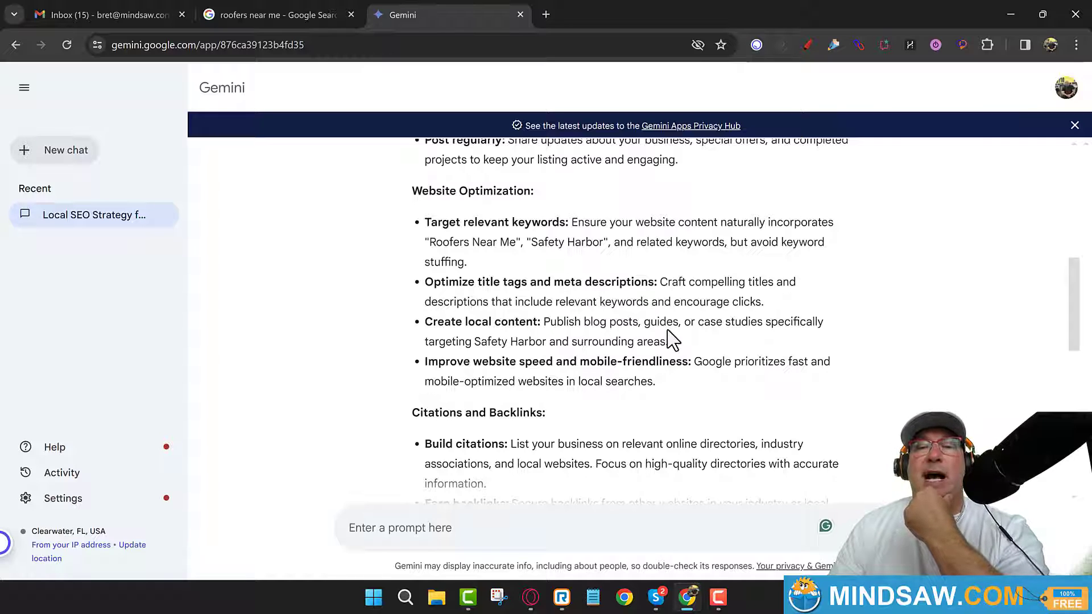
mouse_move(783, 327)
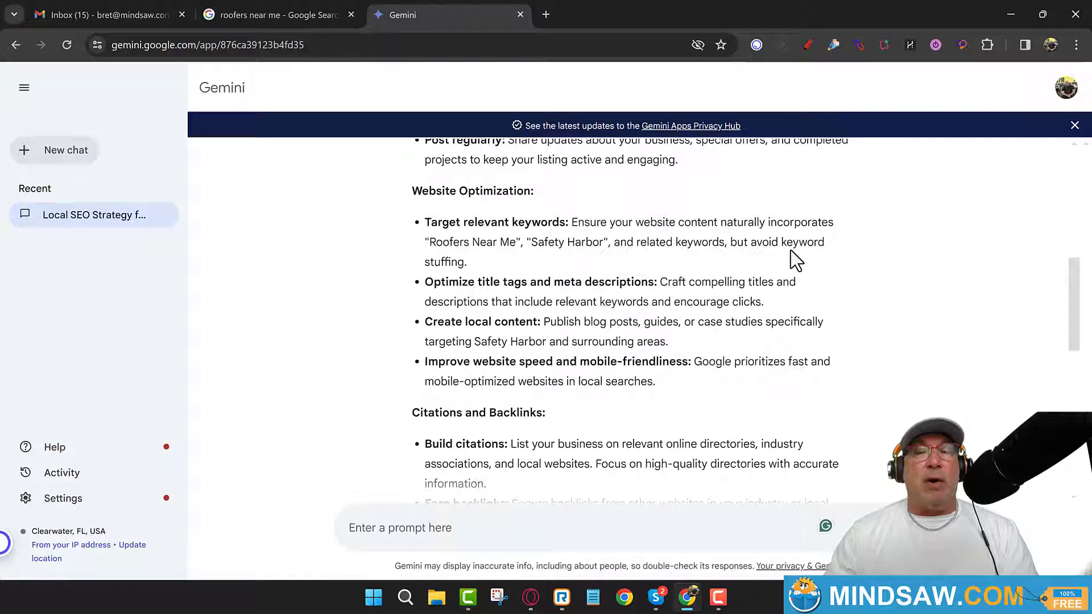
mouse_move(651, 321)
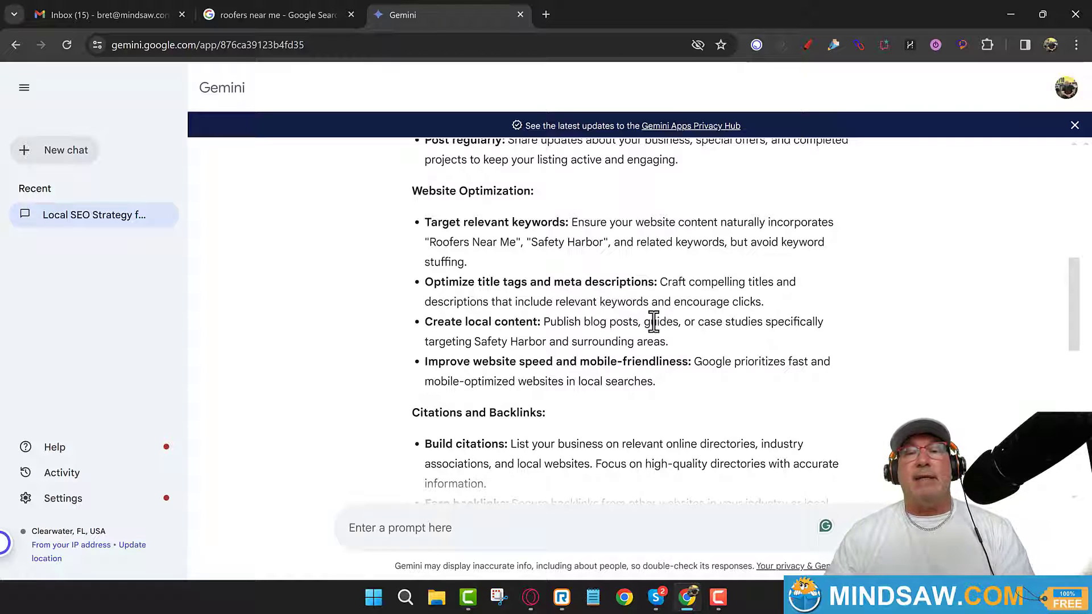
scroll("down", 3)
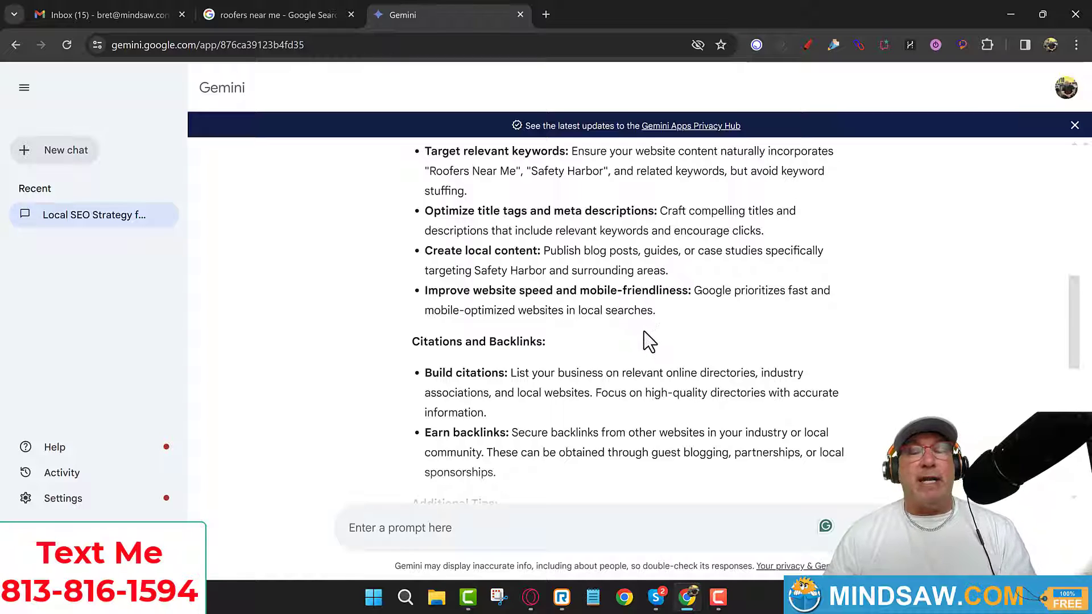
mouse_move(644, 348)
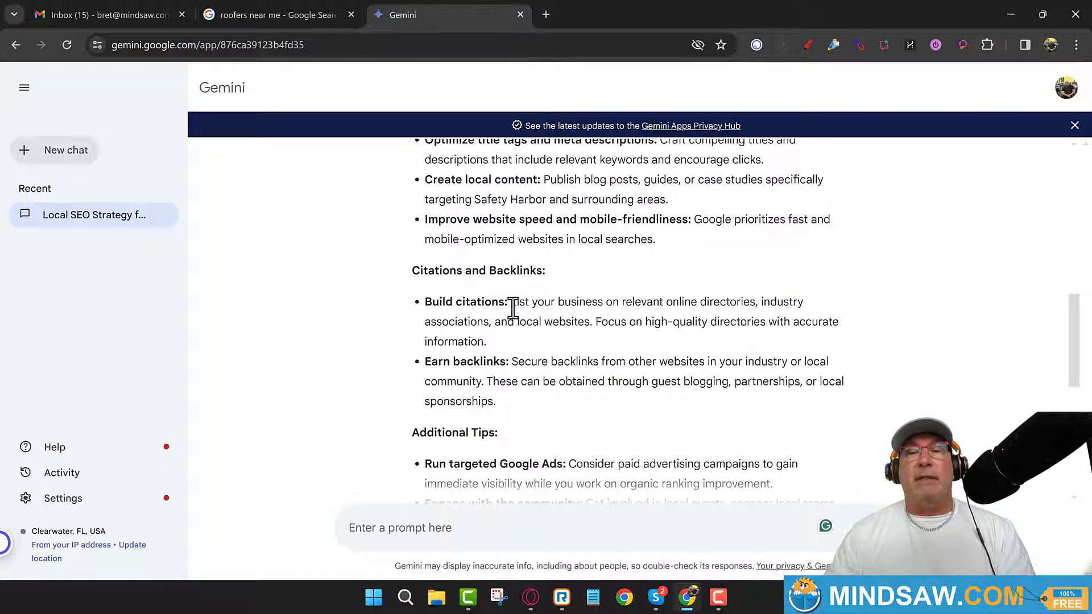
mouse_move(602, 342)
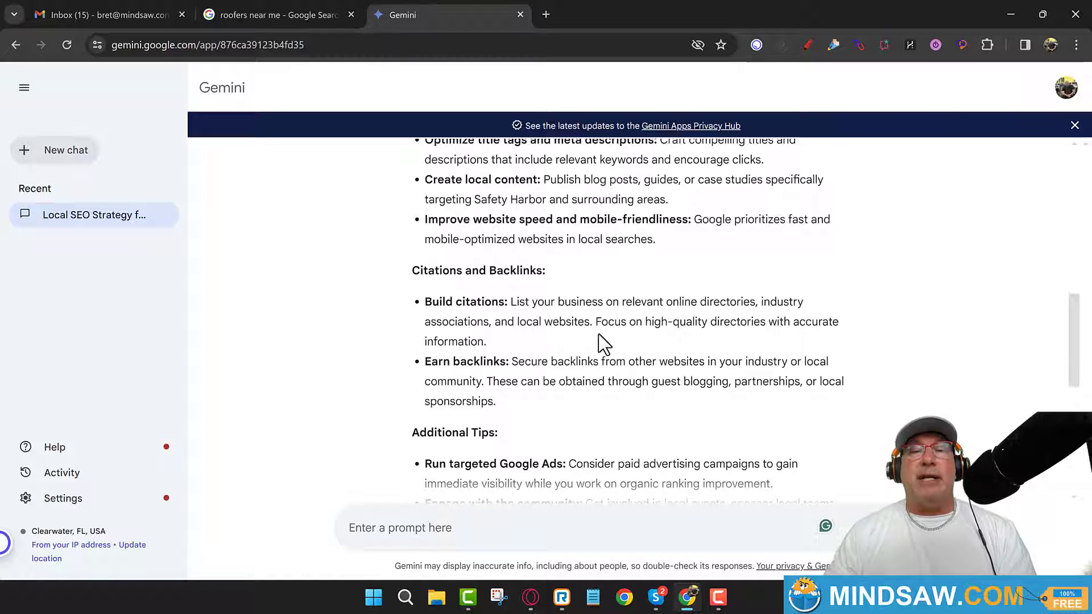
mouse_move(488, 320)
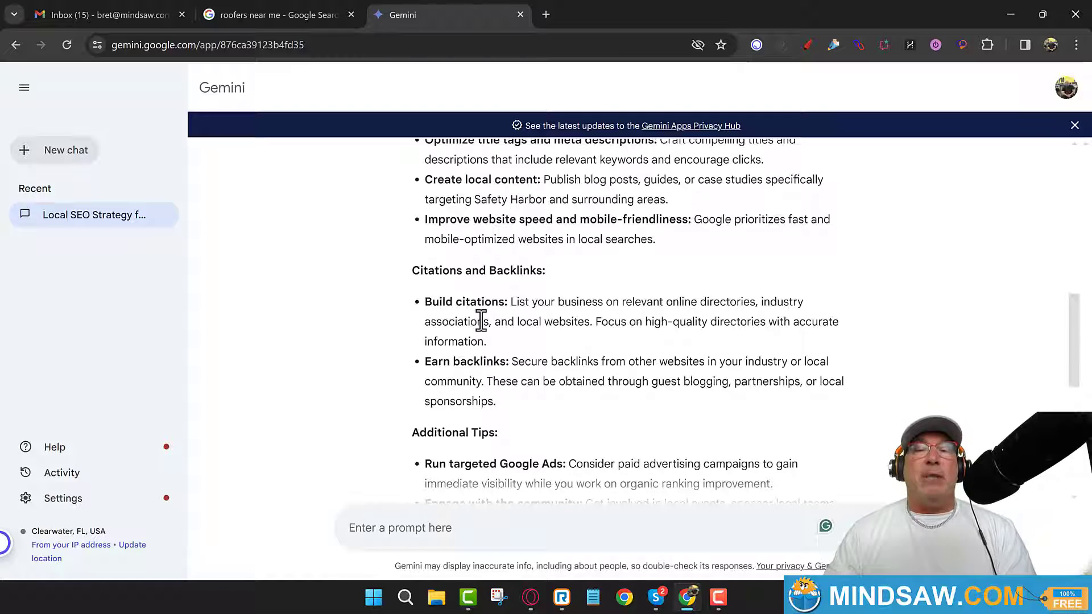
mouse_move(777, 302)
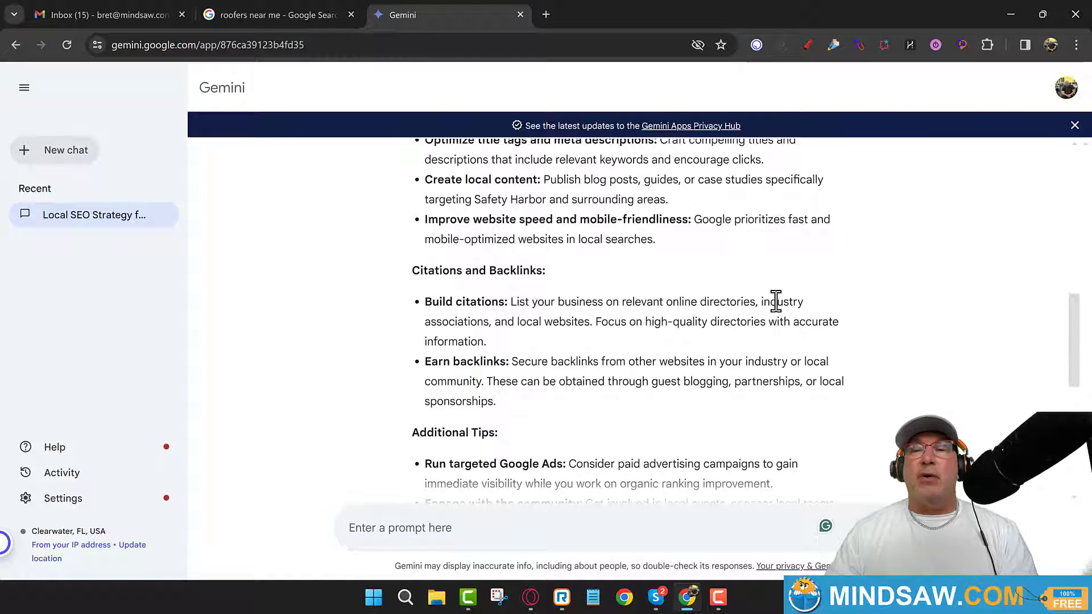
Highlight 'industry associations' in the Build citations tip, then continue to Additional Tips
double_click(774, 302)
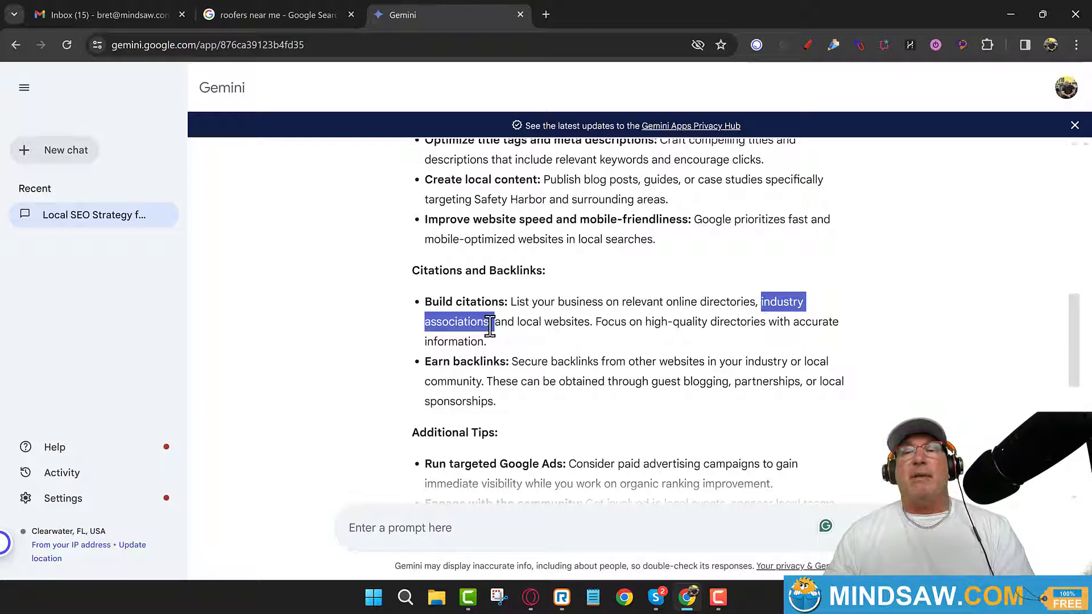
scroll("down", 3)
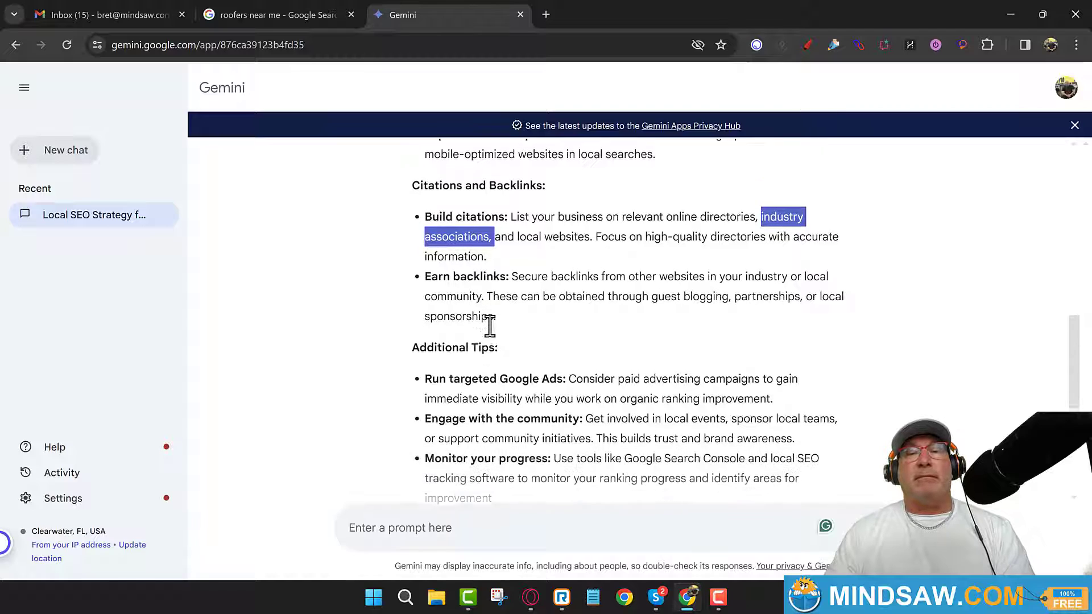
scroll("down", 3)
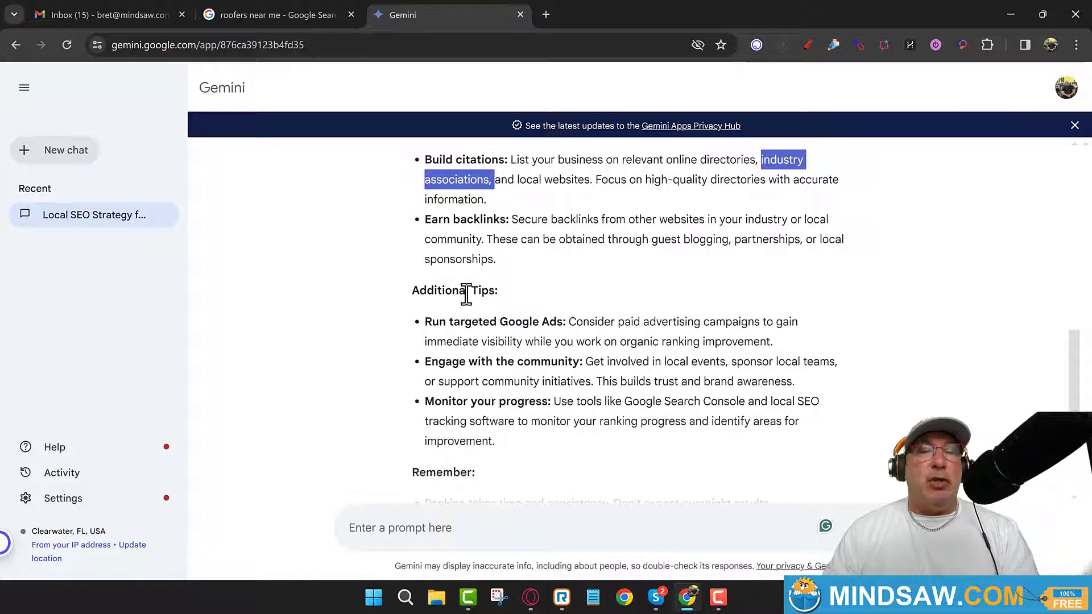
mouse_move(491, 326)
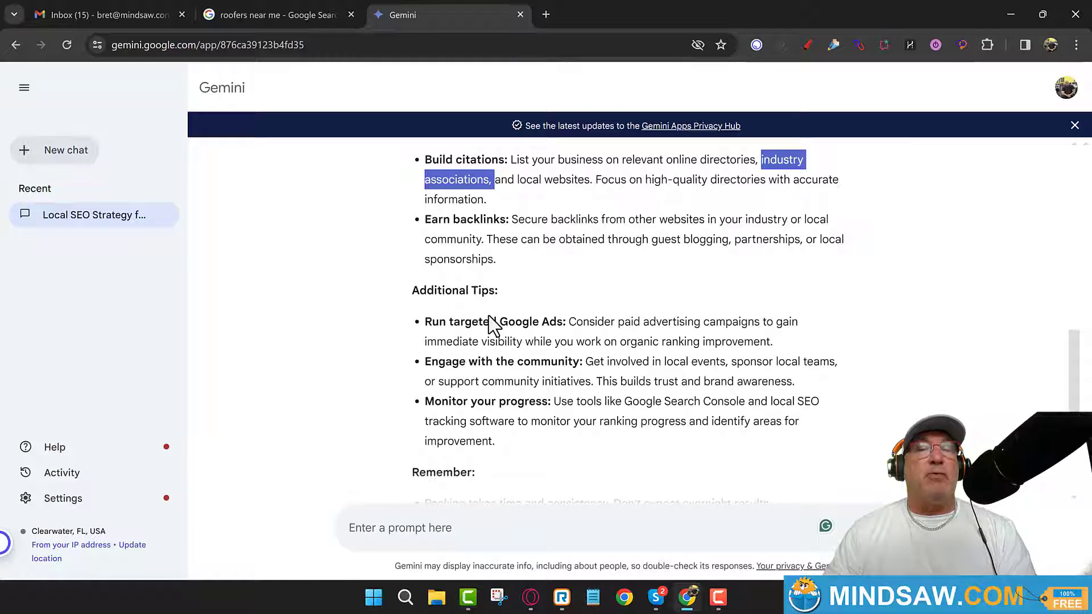
mouse_move(505, 362)
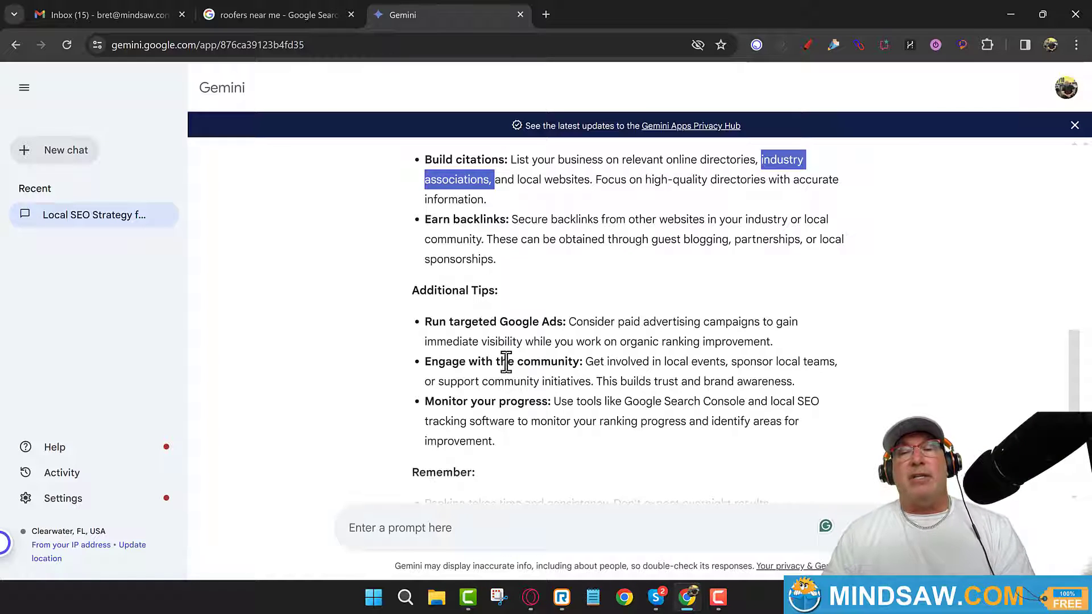
mouse_move(748, 379)
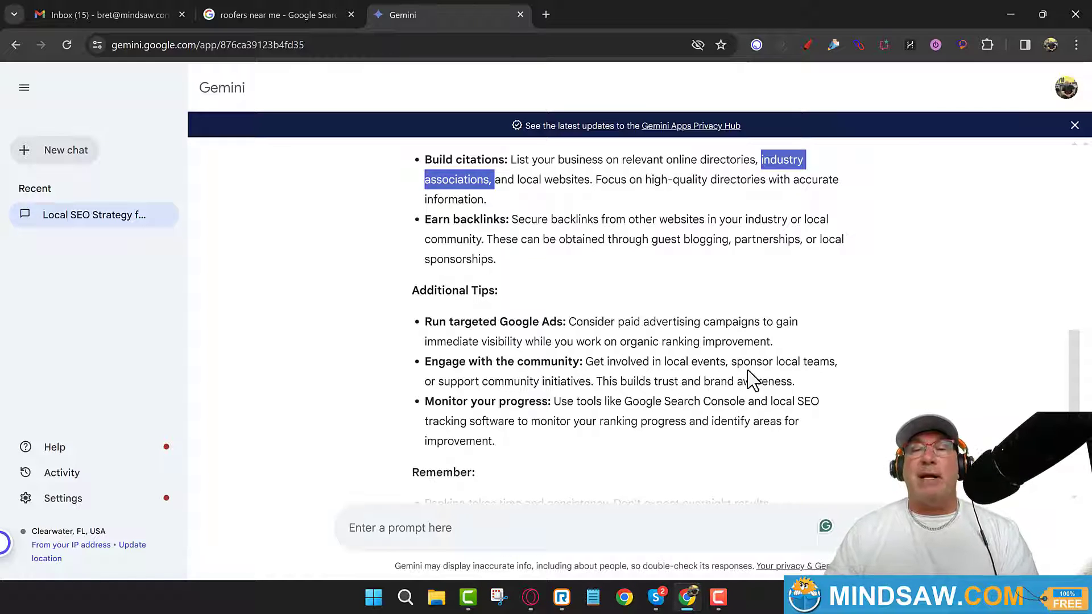
mouse_move(832, 383)
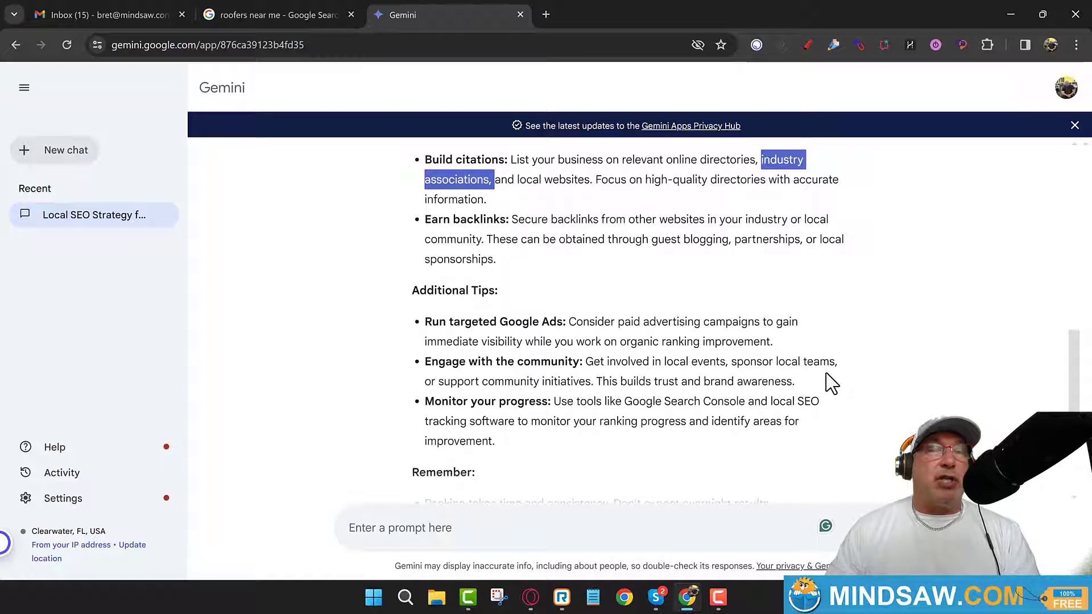
mouse_move(806, 386)
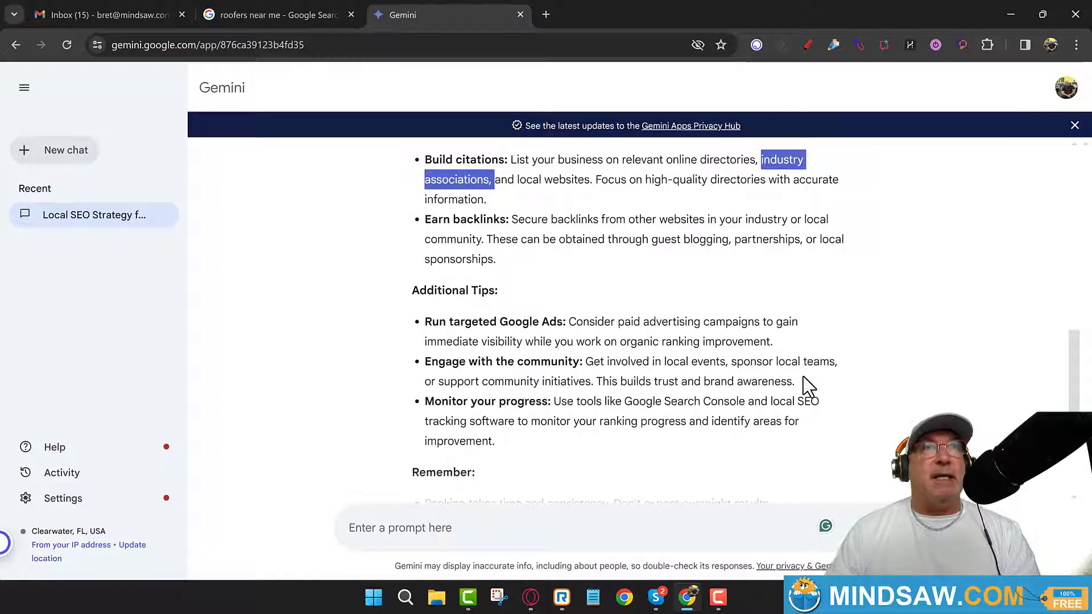
mouse_move(800, 387)
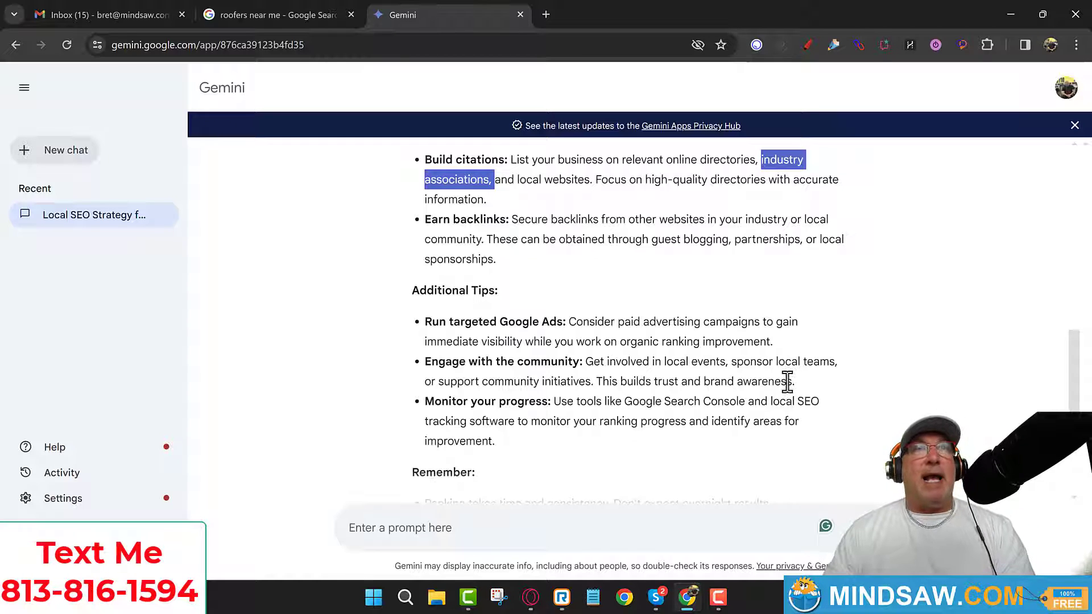
mouse_move(804, 386)
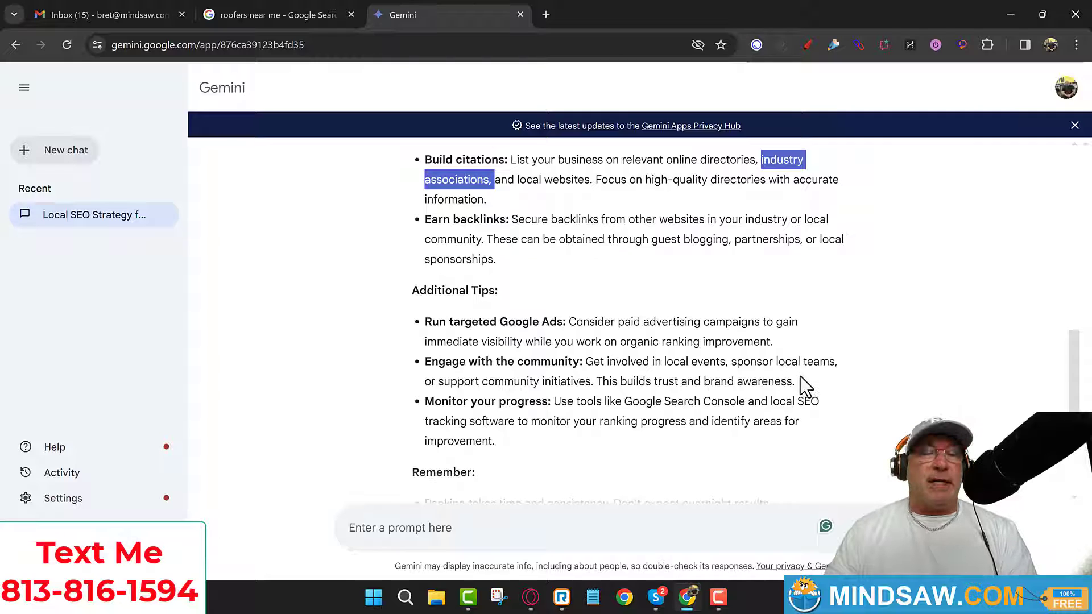
mouse_move(829, 383)
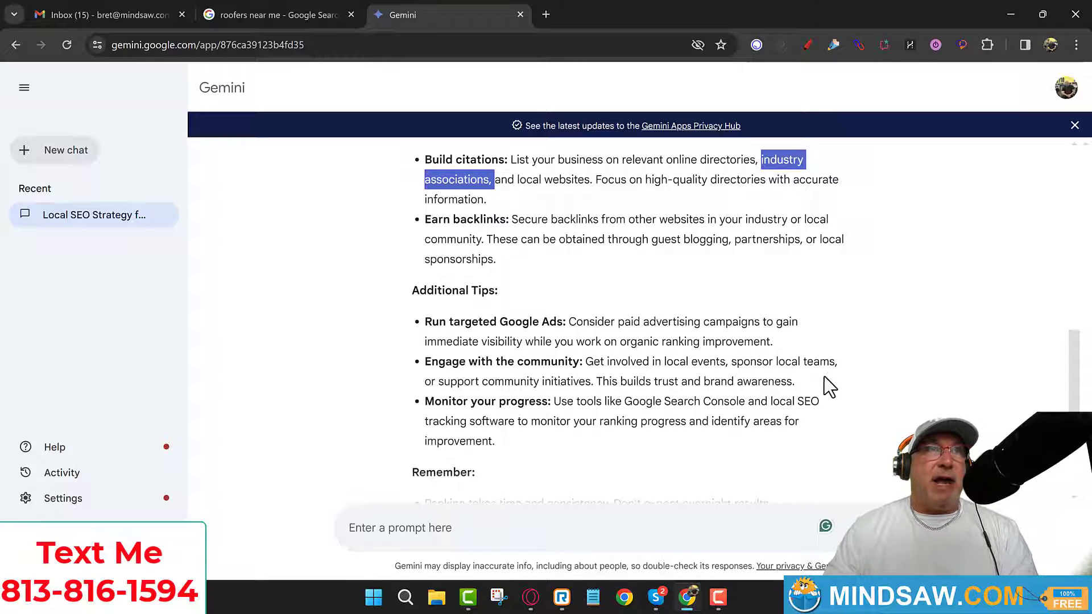
mouse_move(827, 392)
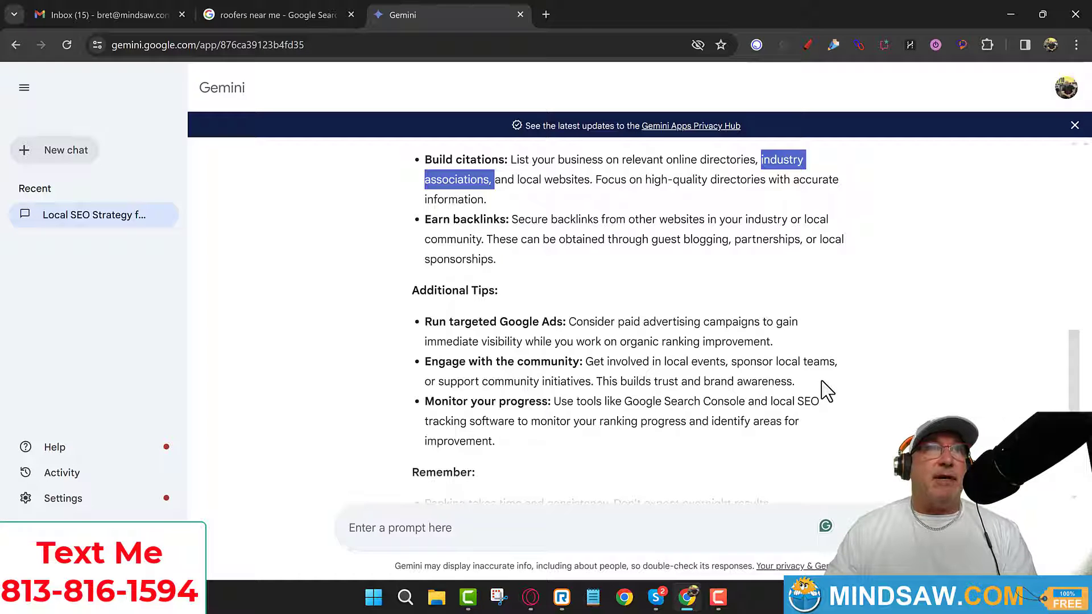
mouse_move(821, 402)
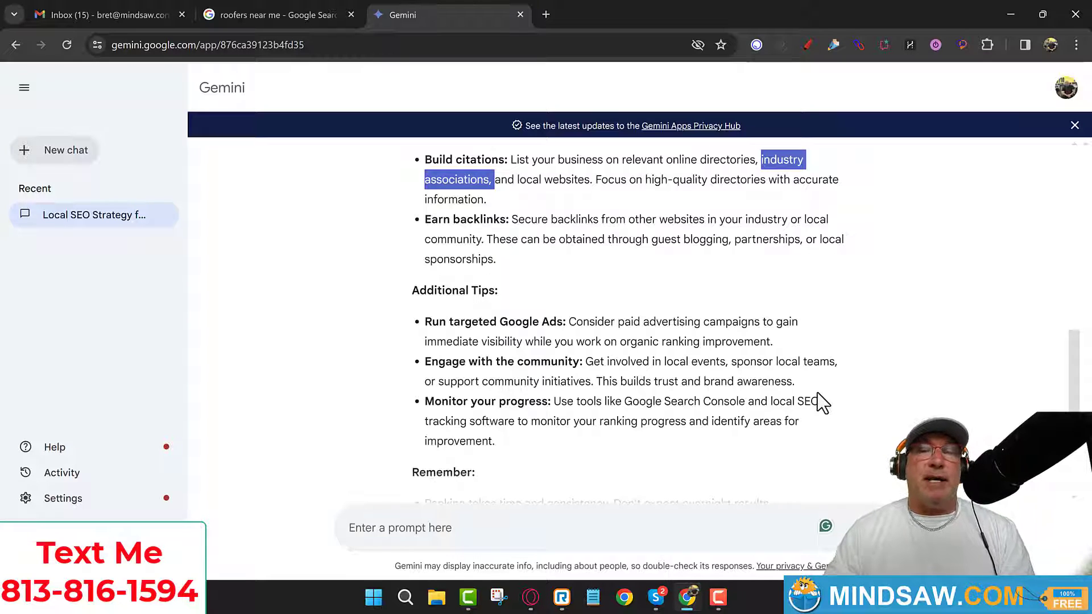
mouse_move(817, 387)
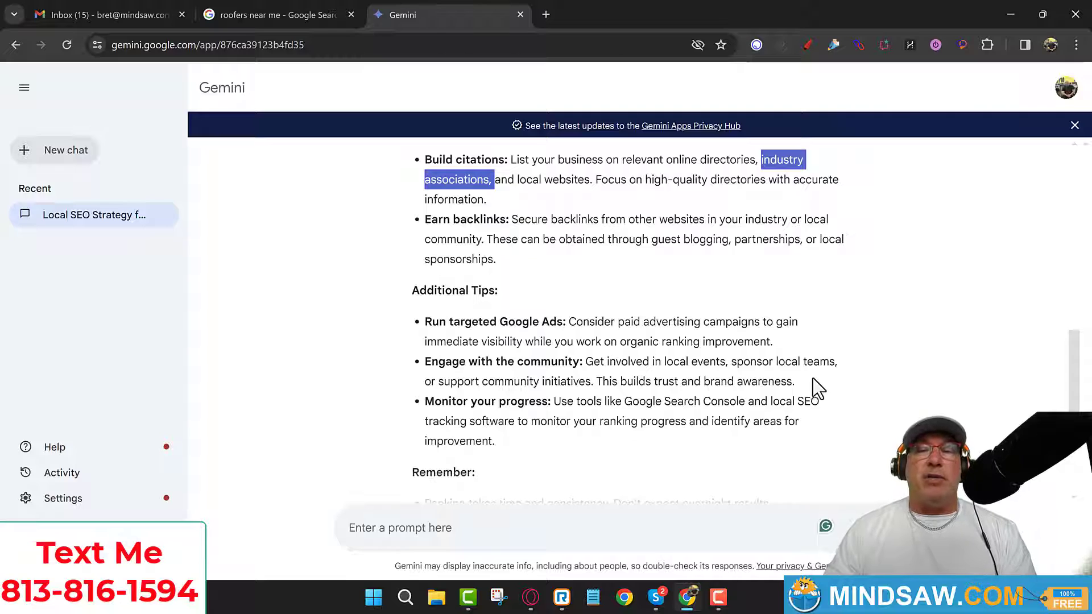
mouse_move(794, 365)
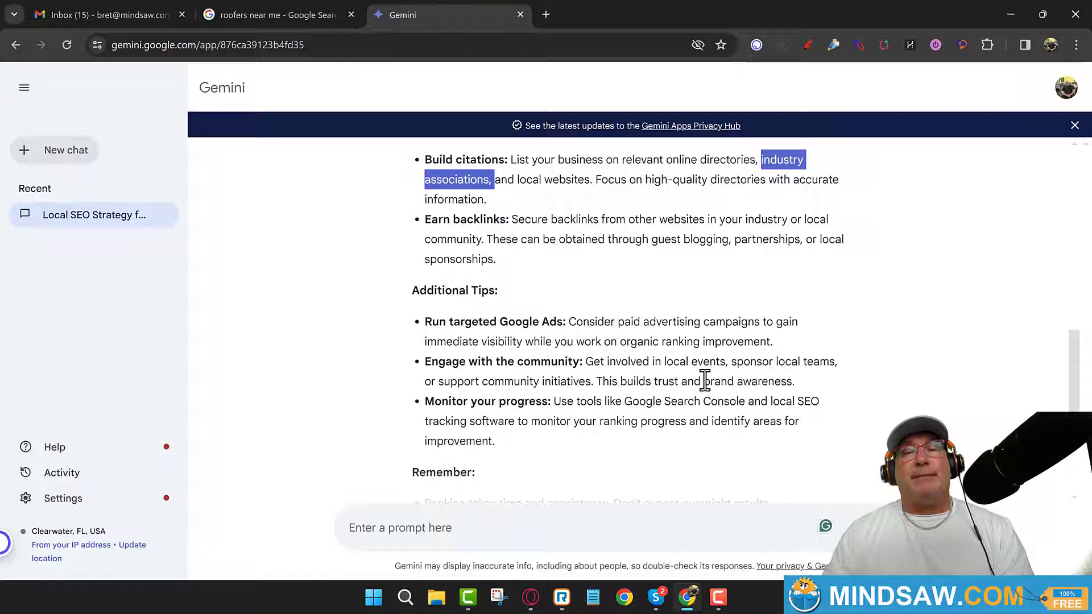
scroll("down", 3)
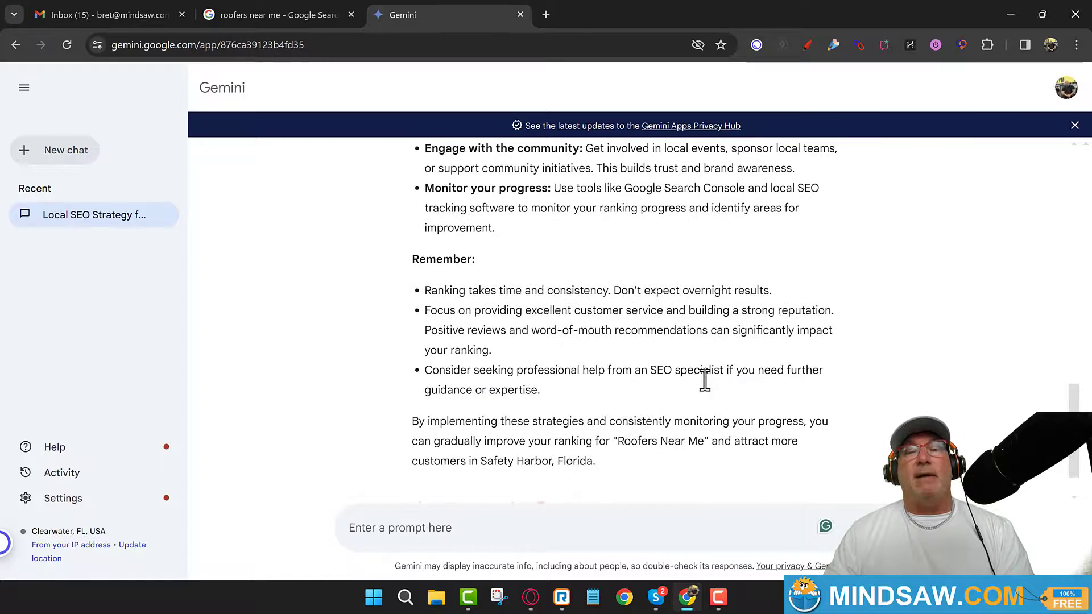
scroll("up", 3)
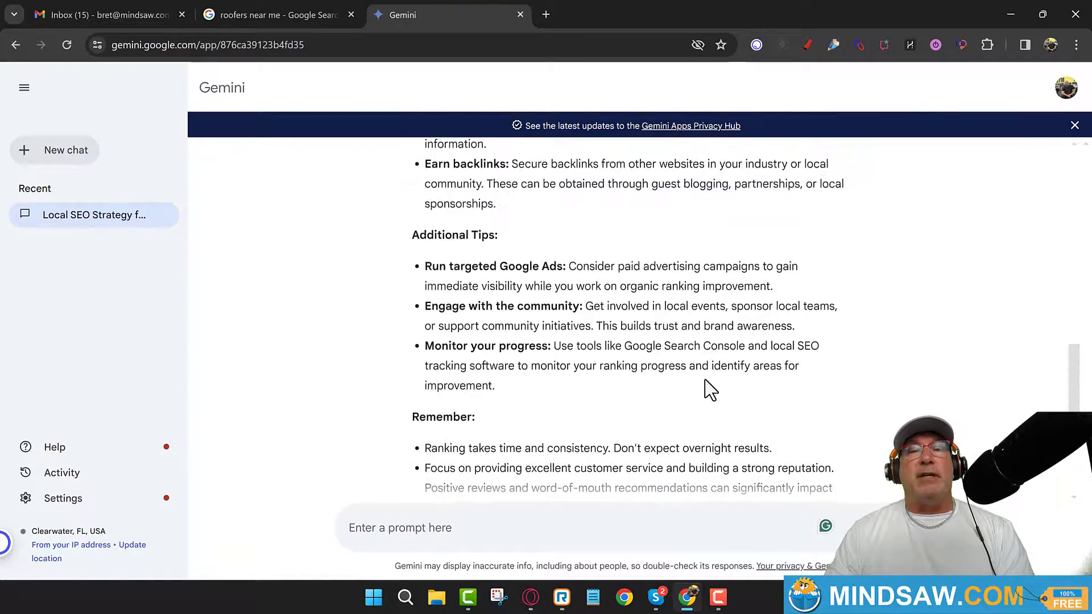
scroll("up", 3)
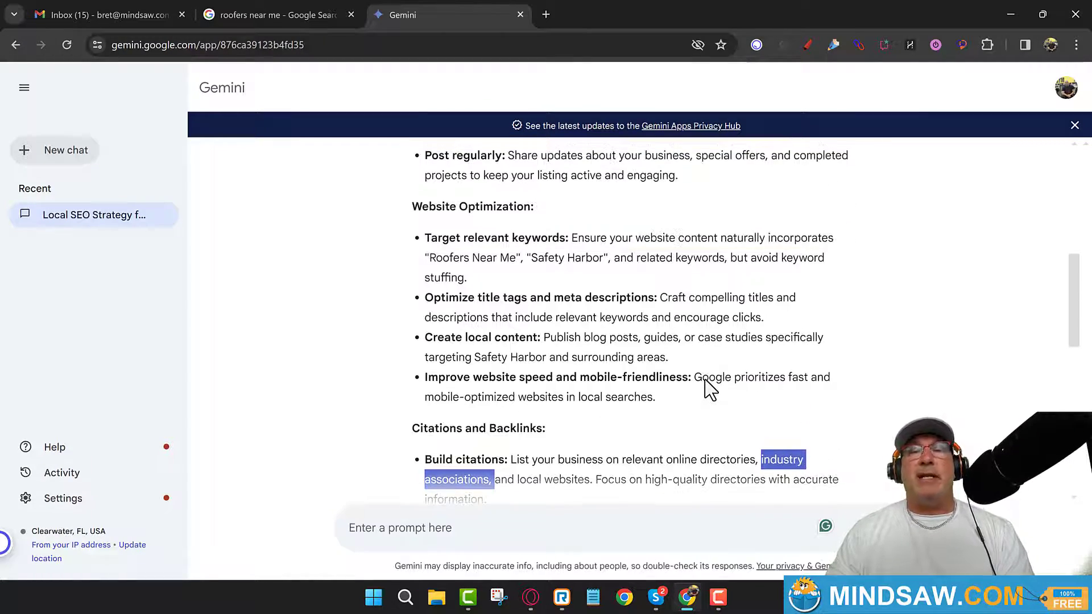
scroll("up", 3)
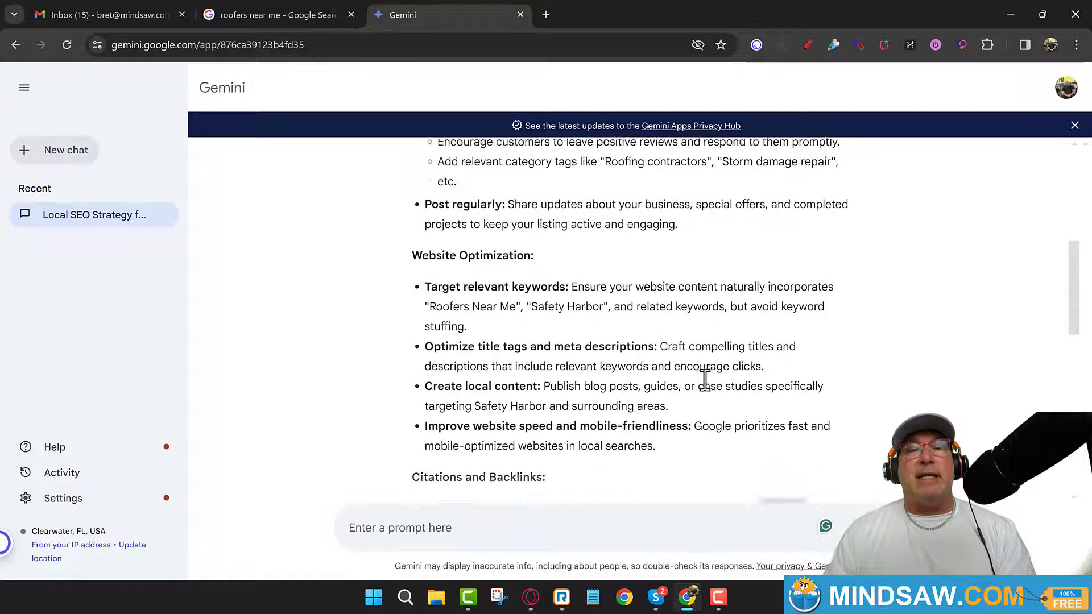
scroll("up", 3)
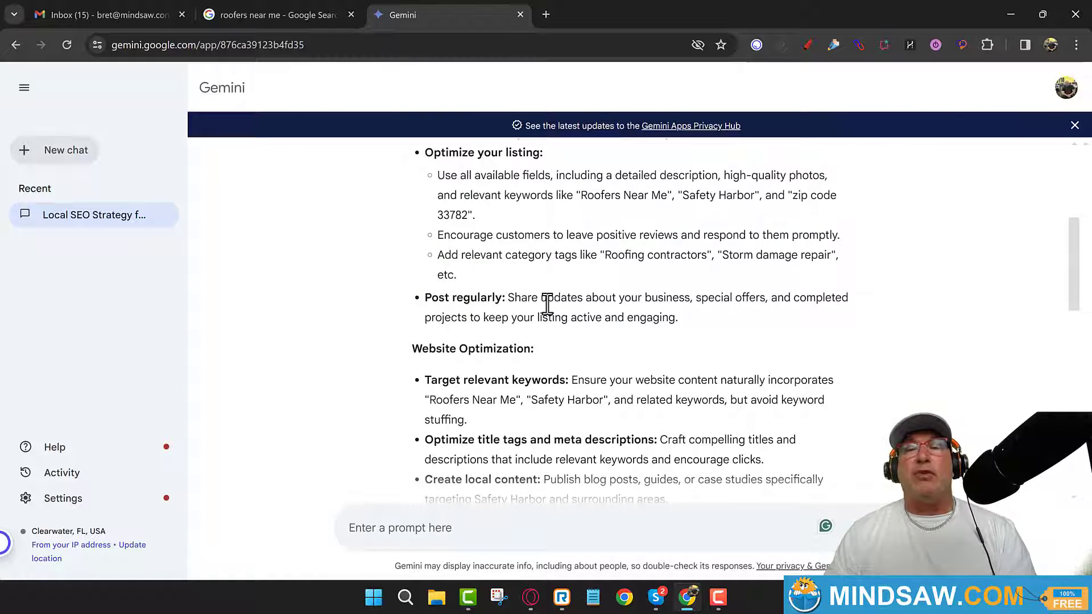
mouse_move(551, 314)
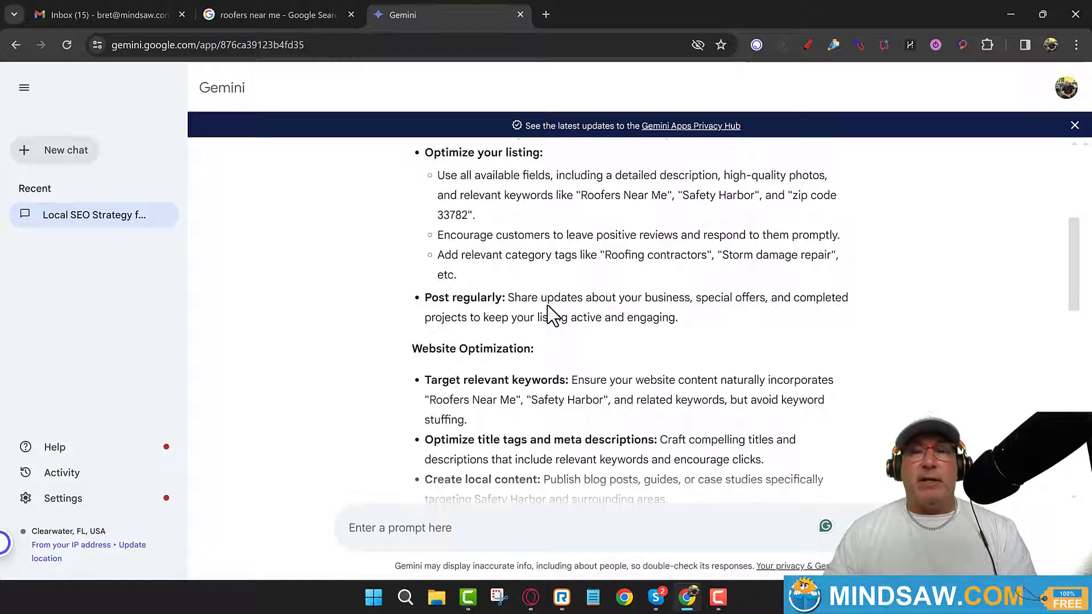
mouse_move(547, 318)
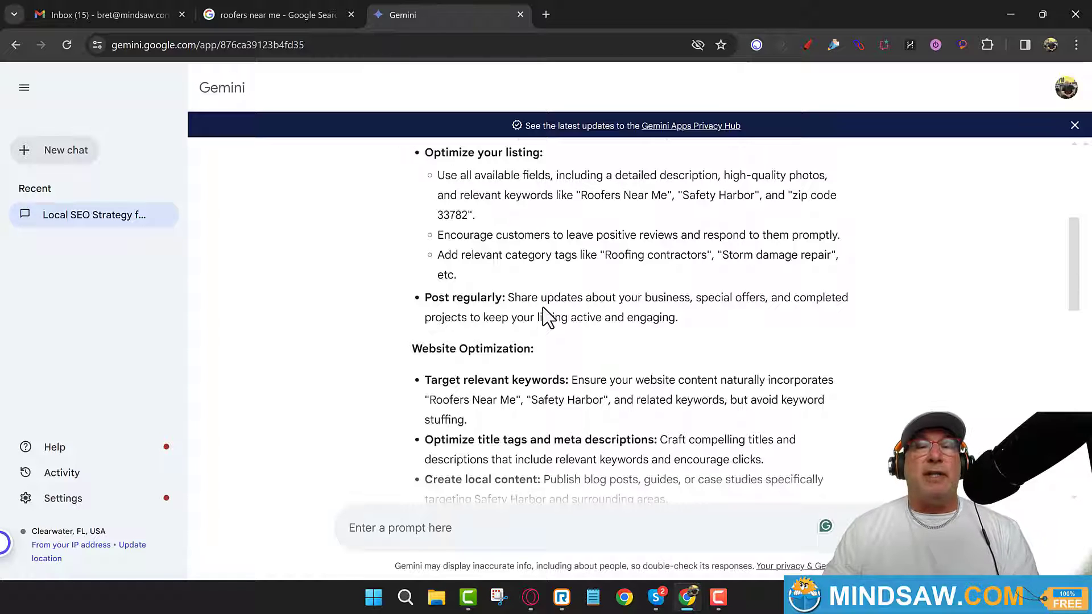
mouse_move(547, 317)
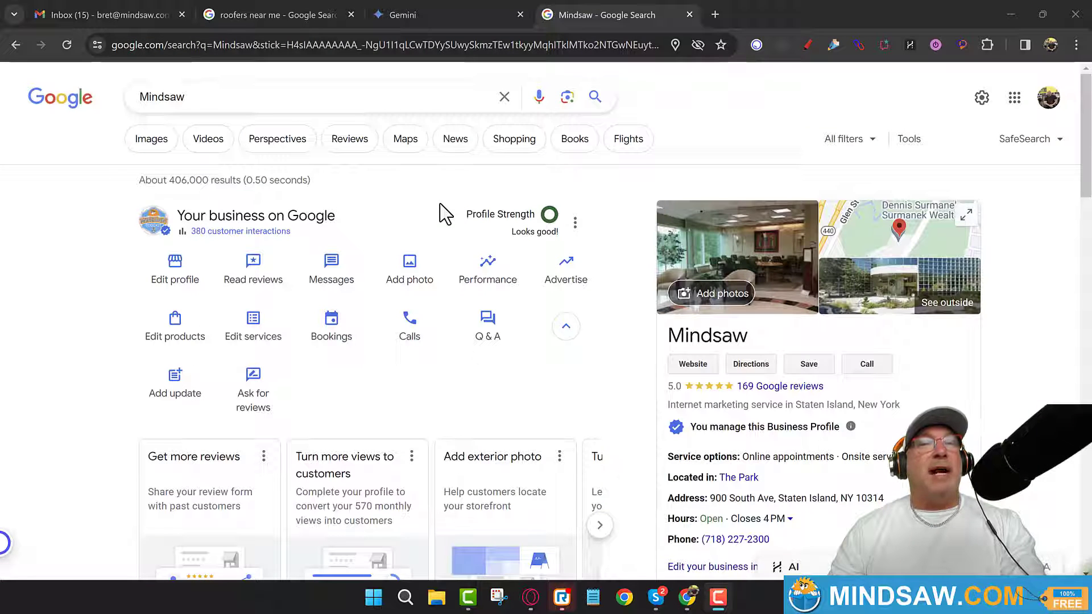
mouse_move(407, 222)
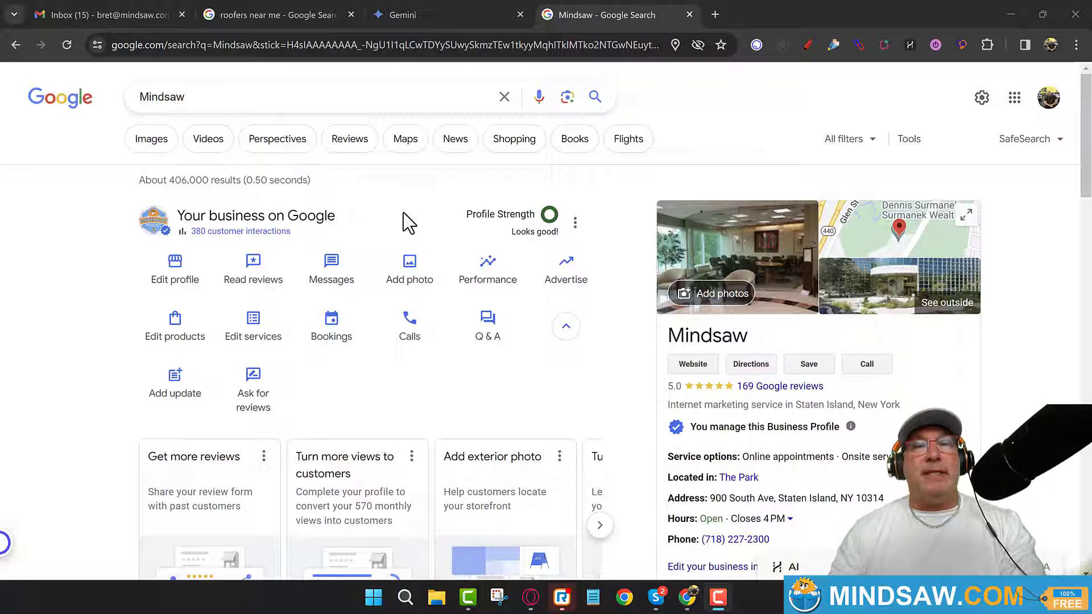
mouse_move(406, 230)
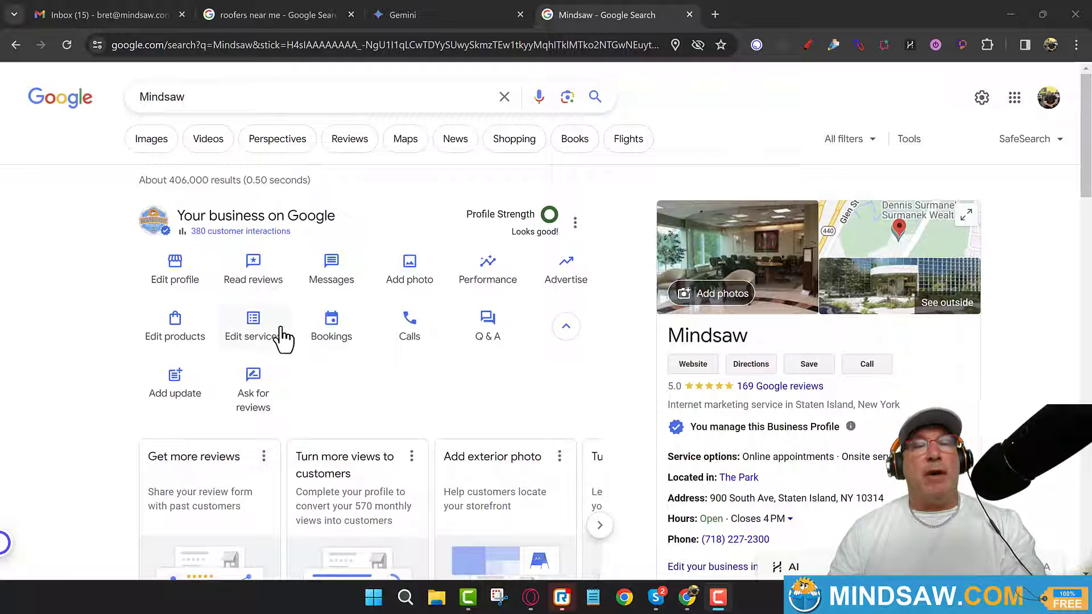
mouse_move(400, 265)
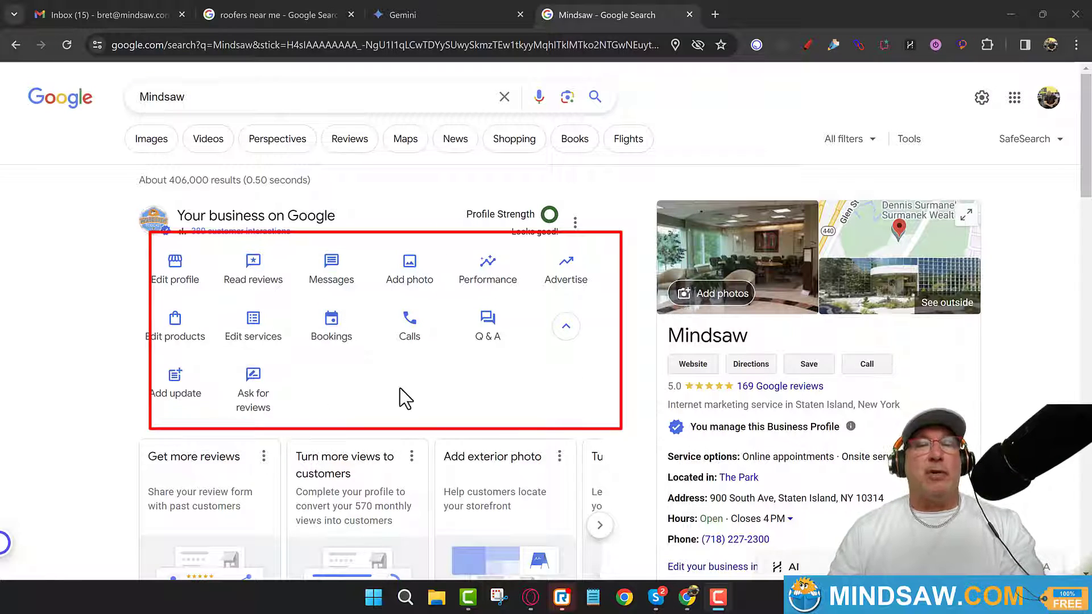
mouse_move(297, 352)
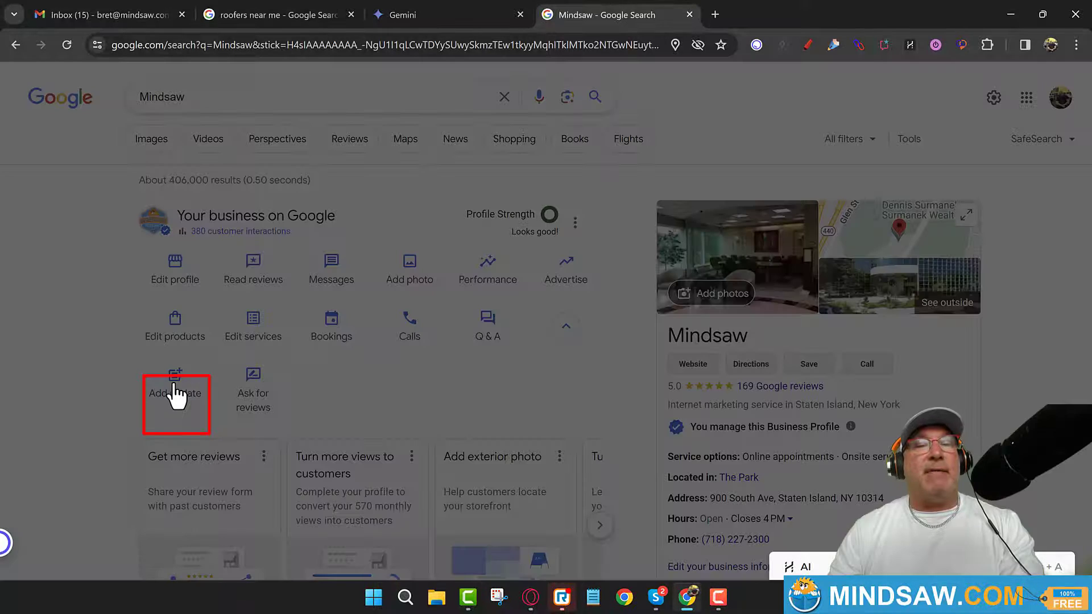
Start a regular 'Add update' customer post from the business panel's post choices
left_click(175, 393)
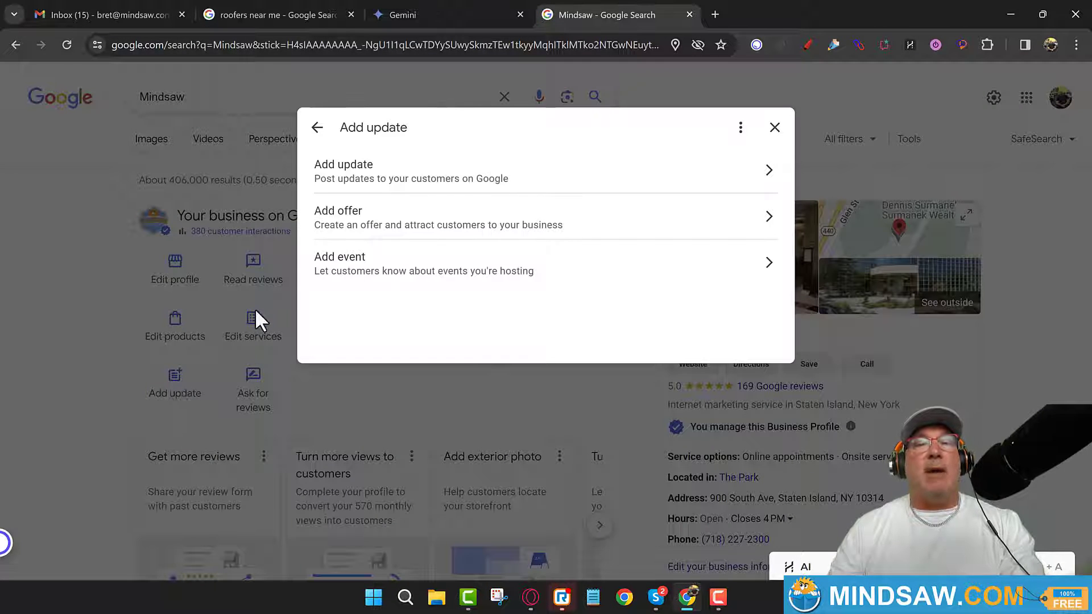
mouse_move(355, 178)
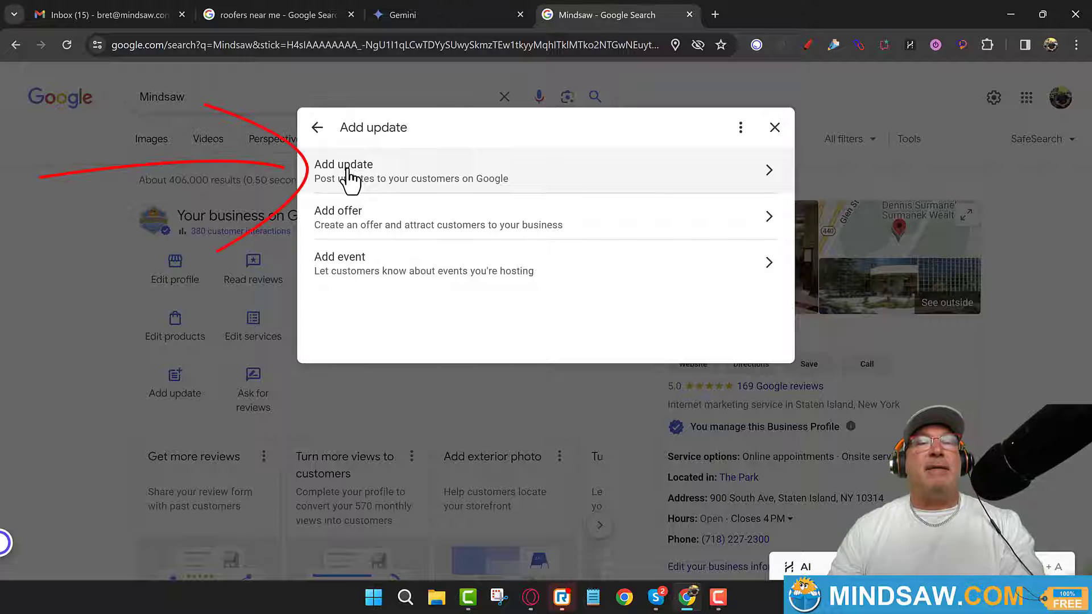
left_click(343, 171)
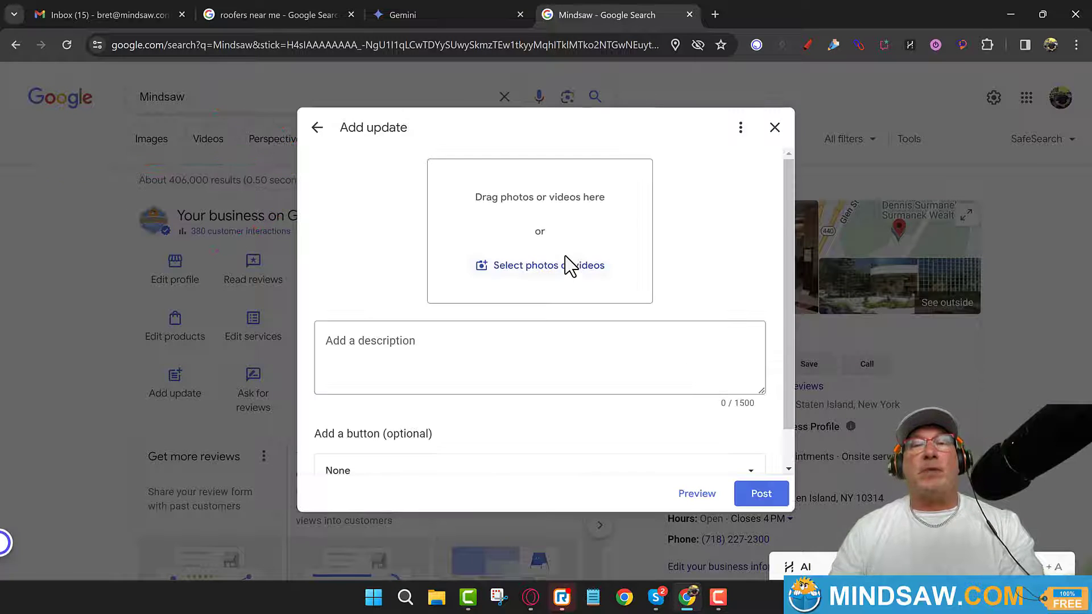
mouse_move(724, 266)
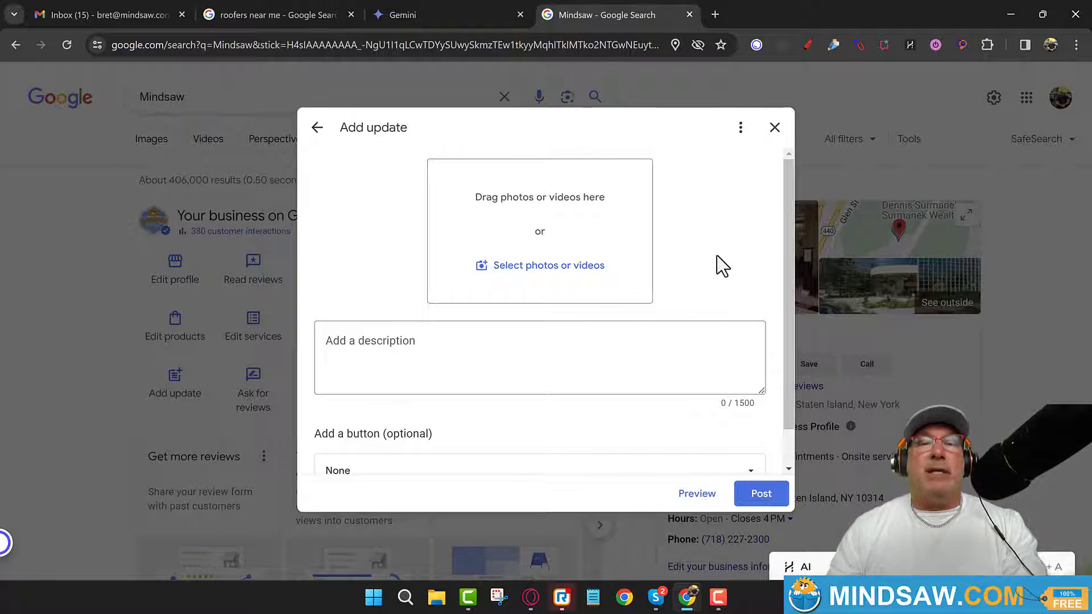
mouse_move(718, 270)
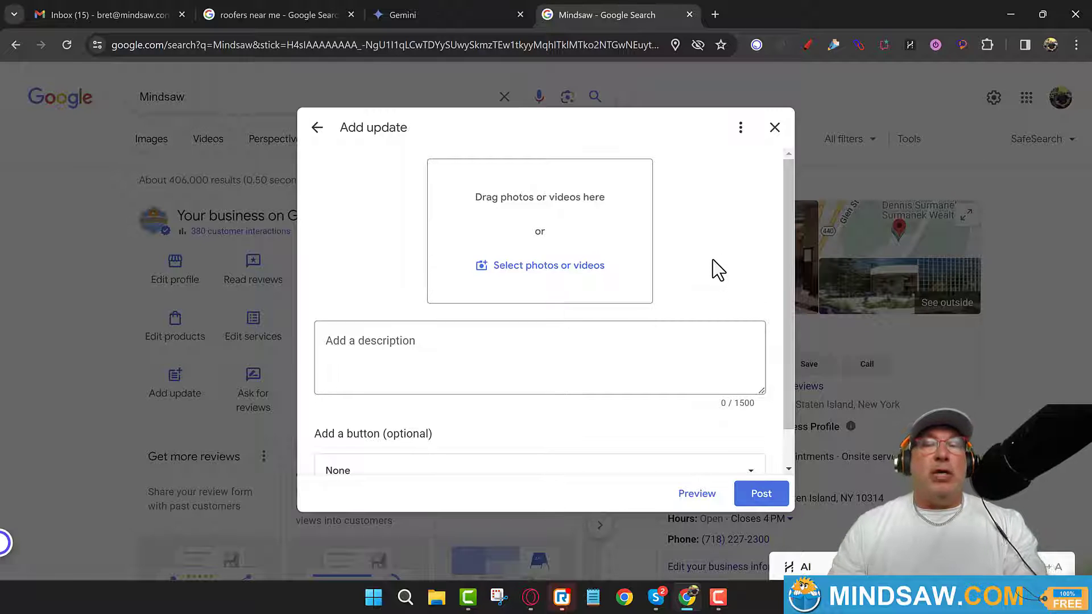
mouse_move(716, 252)
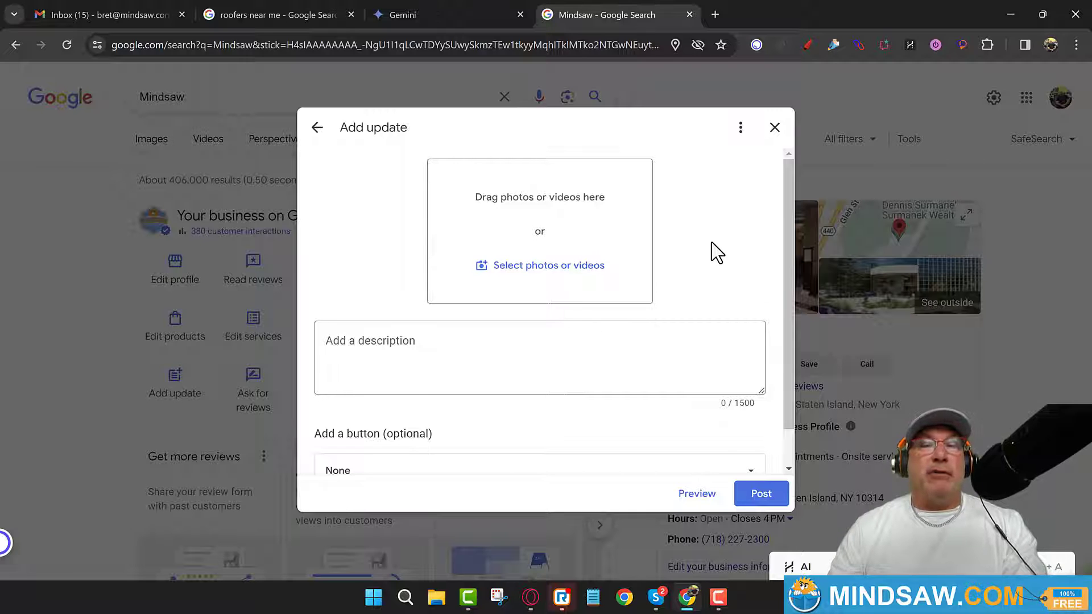
left_click(774, 127)
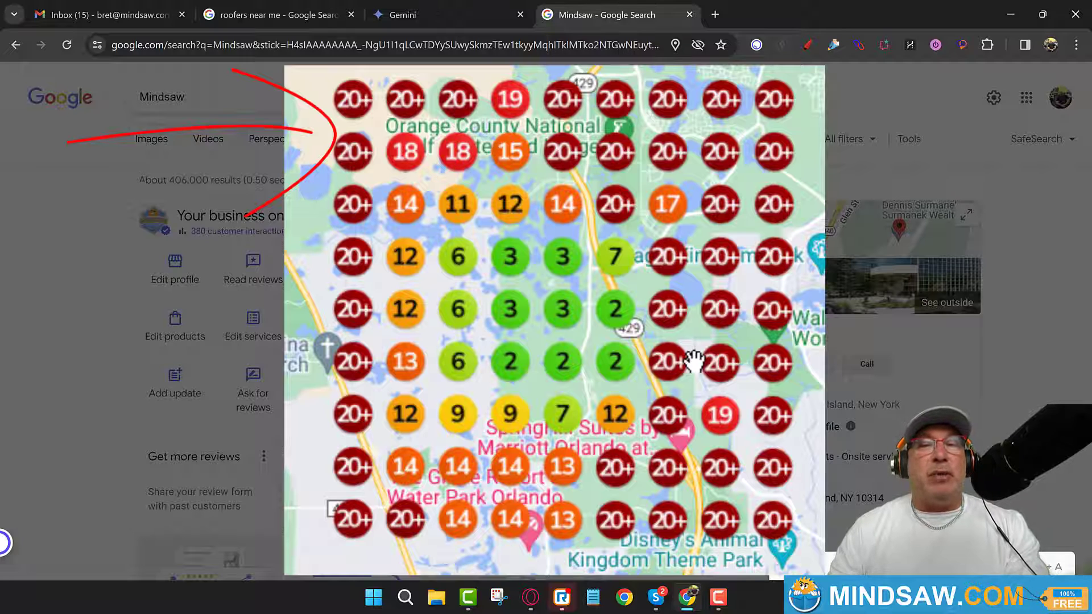
left_click(175, 383)
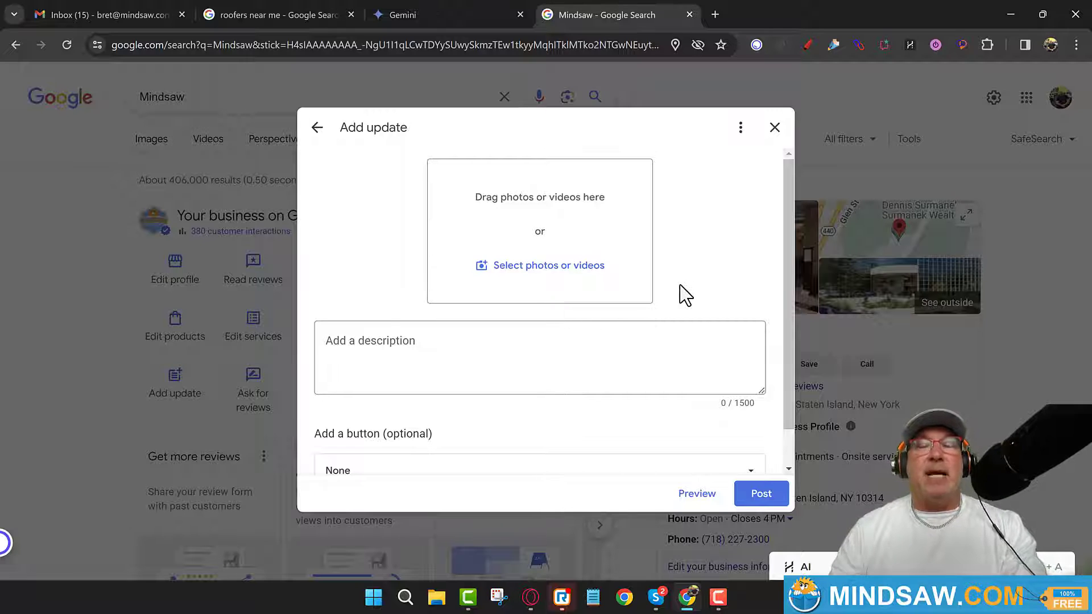
mouse_move(574, 222)
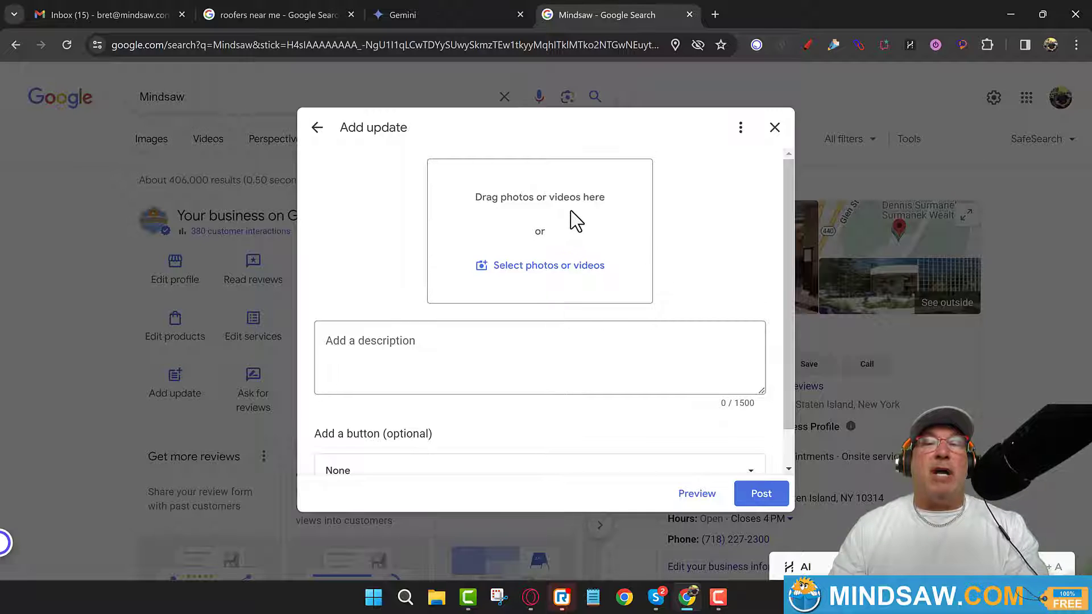
mouse_move(538, 230)
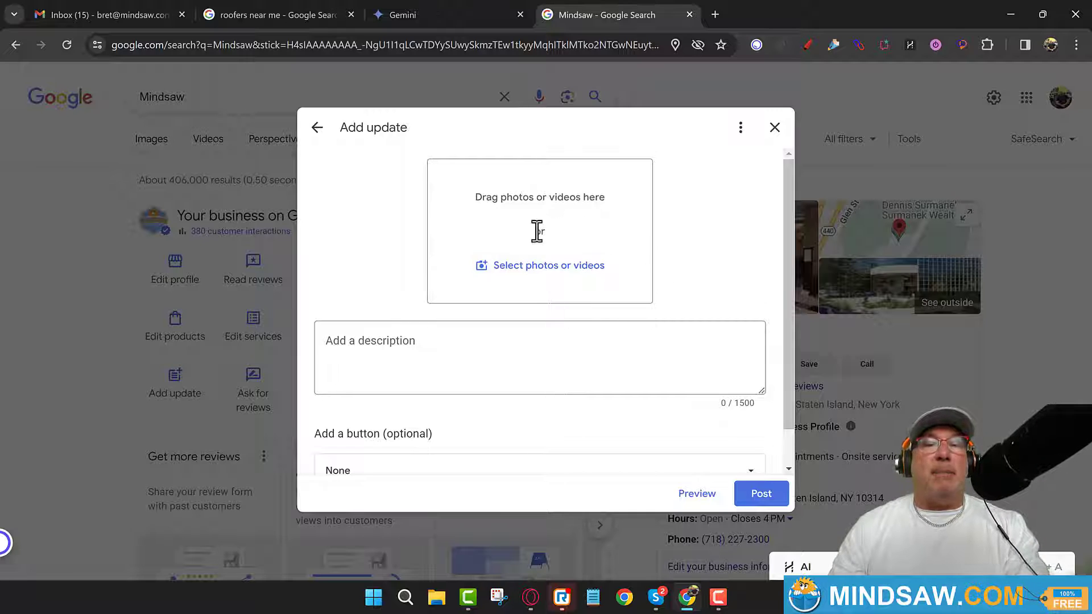
mouse_move(541, 250)
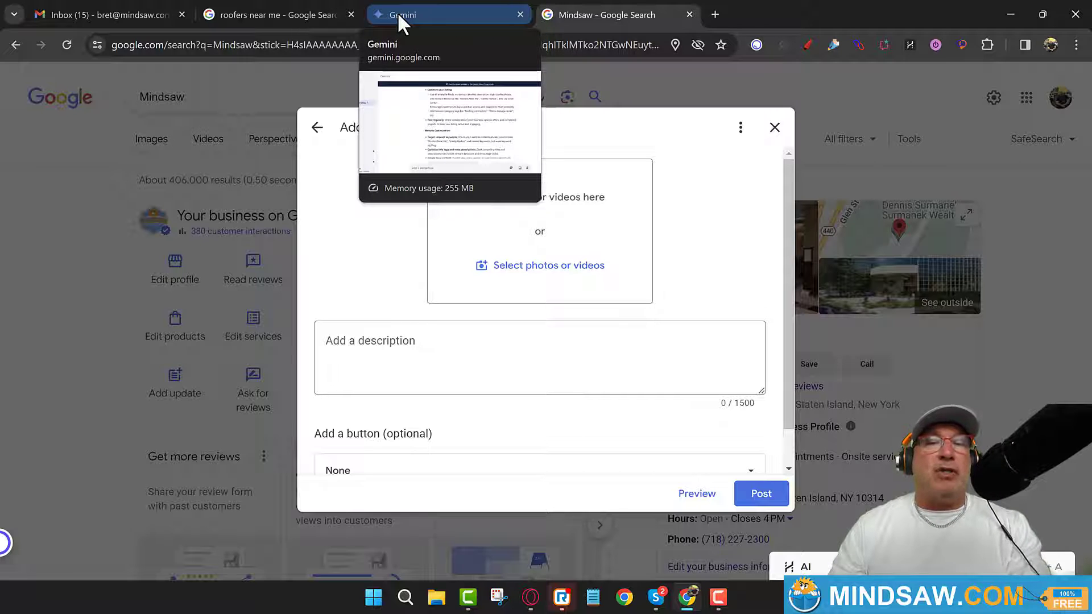
mouse_move(491, 160)
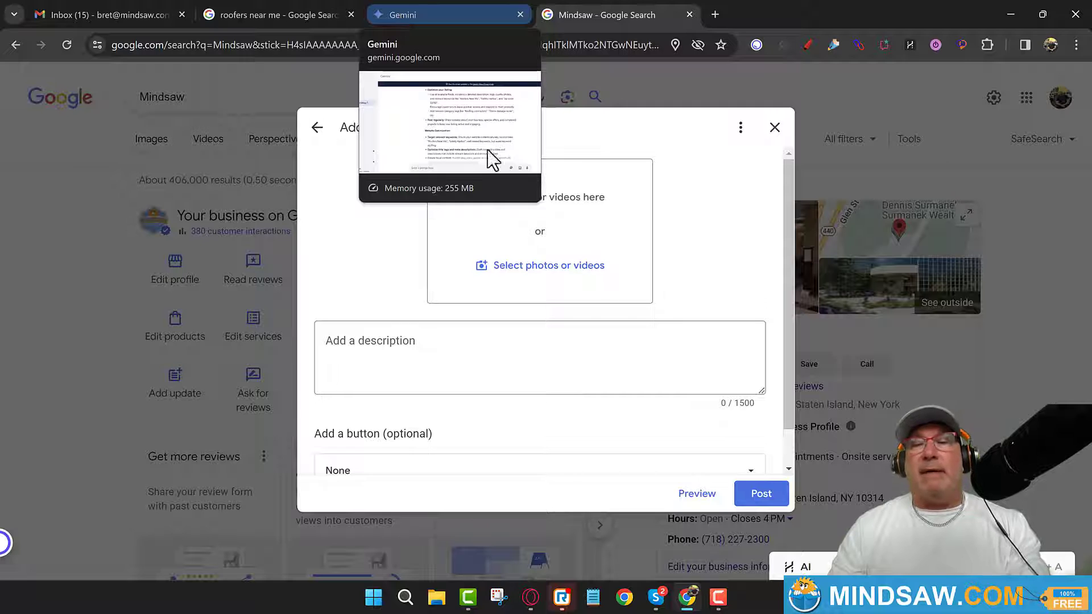
mouse_move(742, 423)
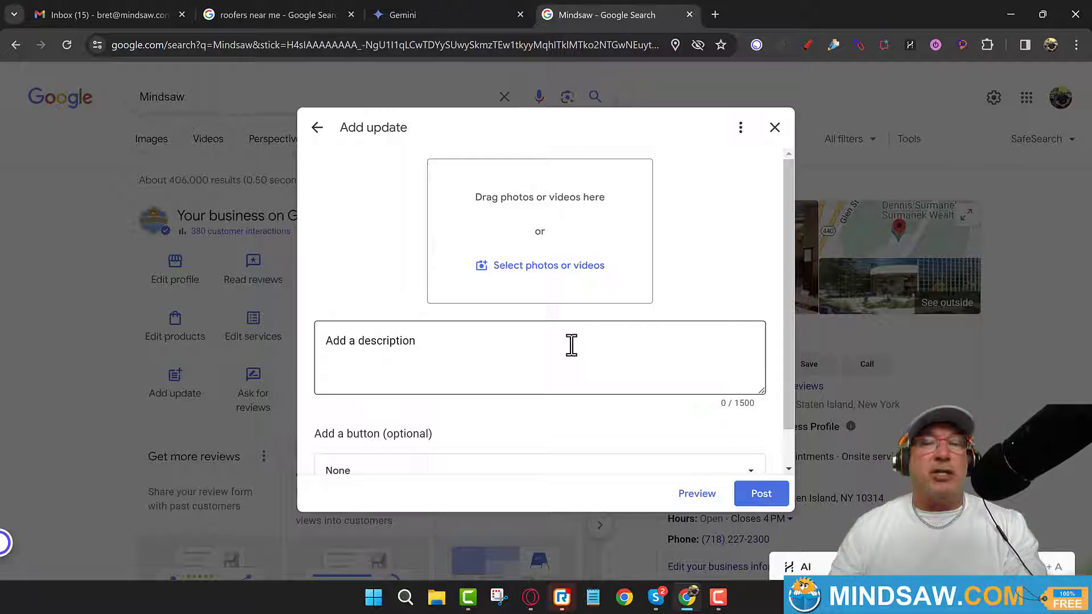
mouse_move(411, 362)
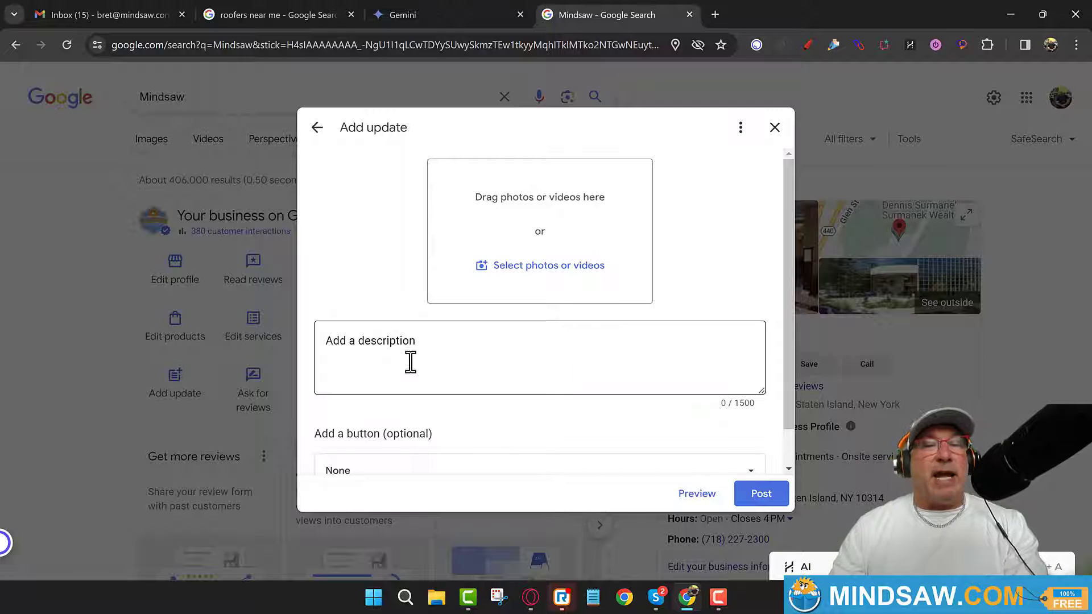
mouse_move(785, 355)
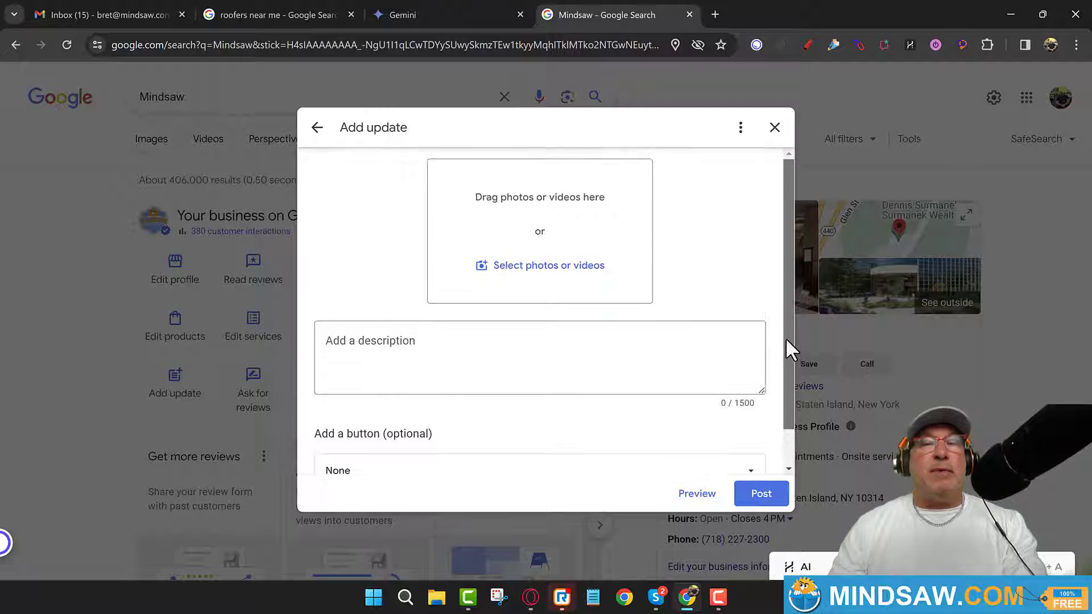
mouse_move(519, 250)
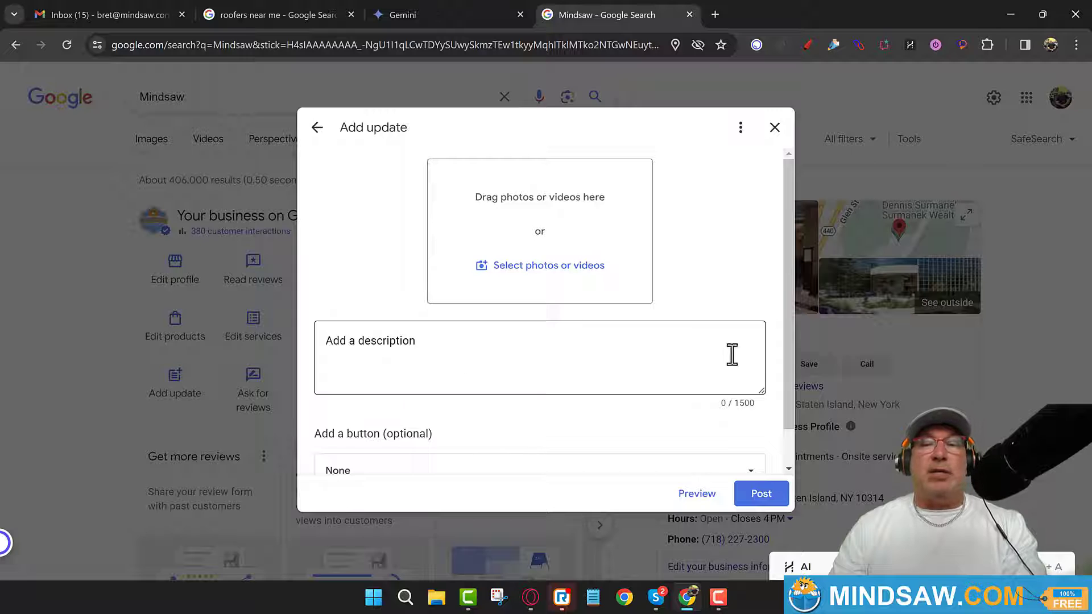
Choose 'Call now' as the update post's optional action button
scroll("down", 3)
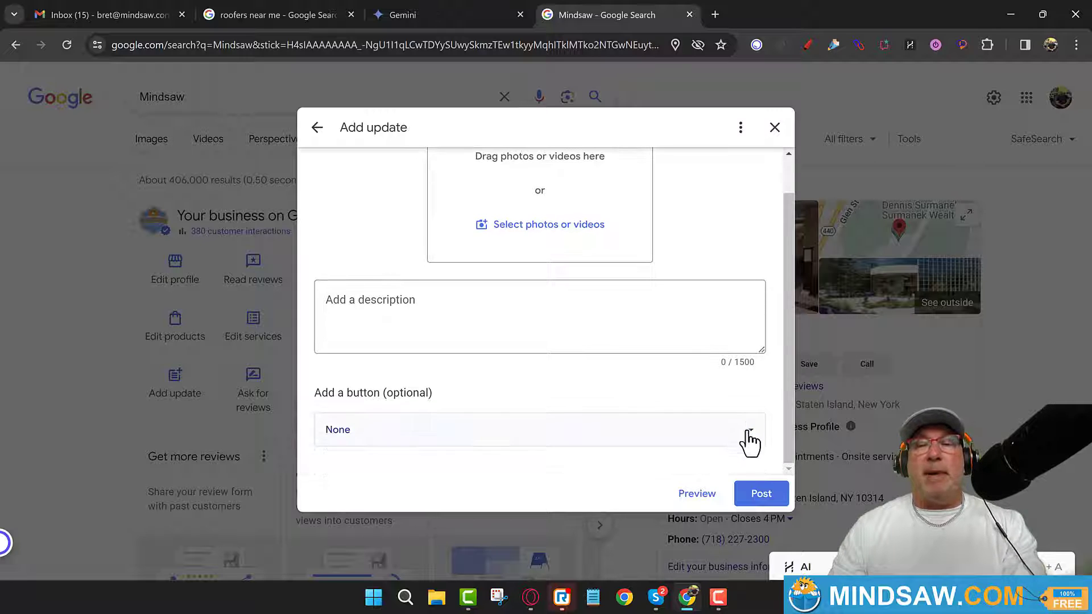
left_click(539, 430)
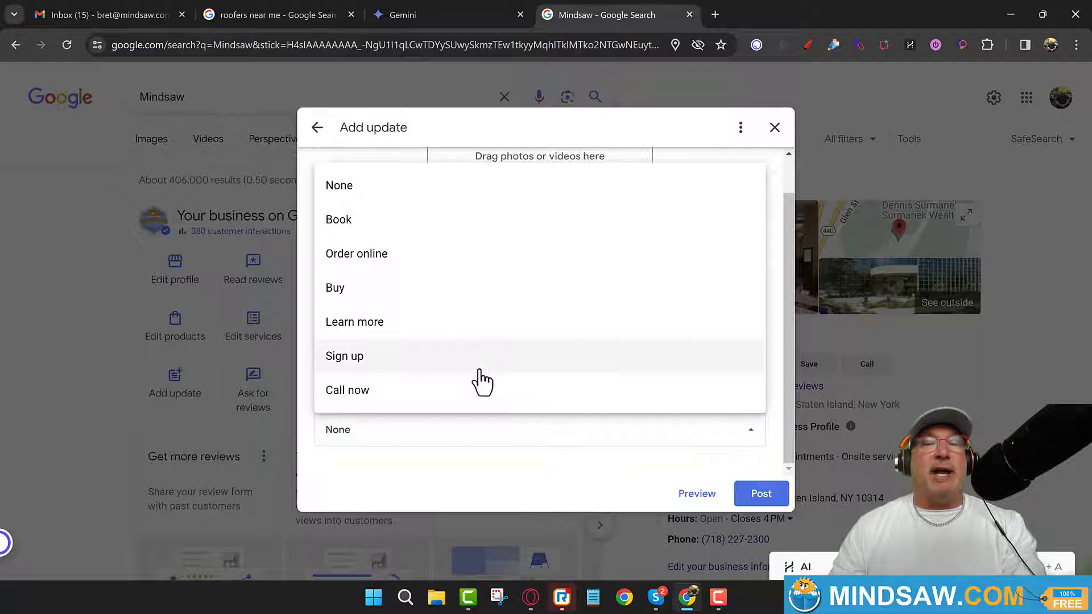
mouse_move(473, 397)
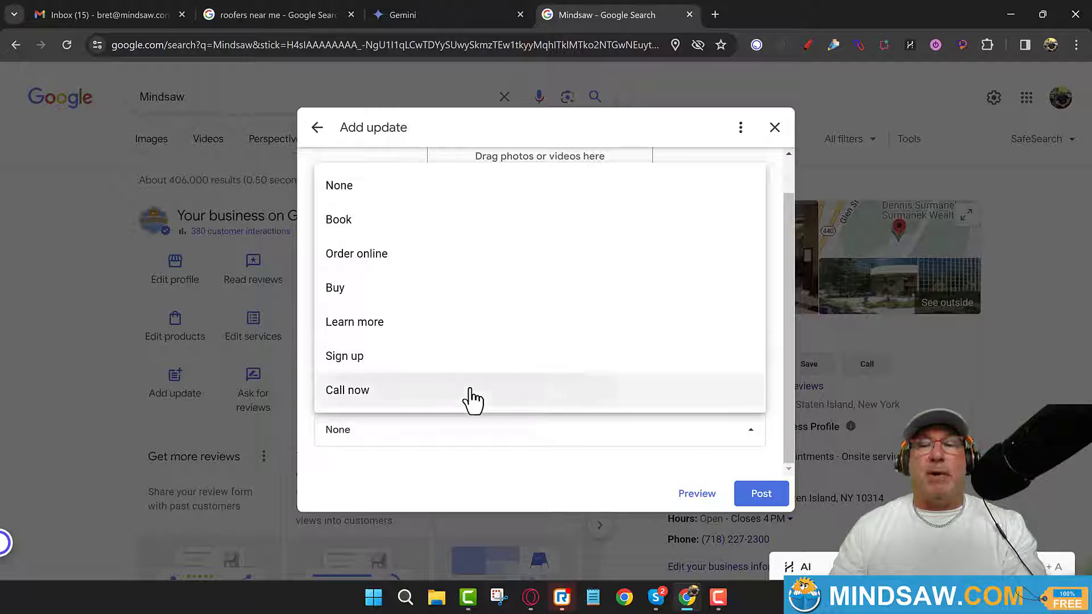
left_click(347, 389)
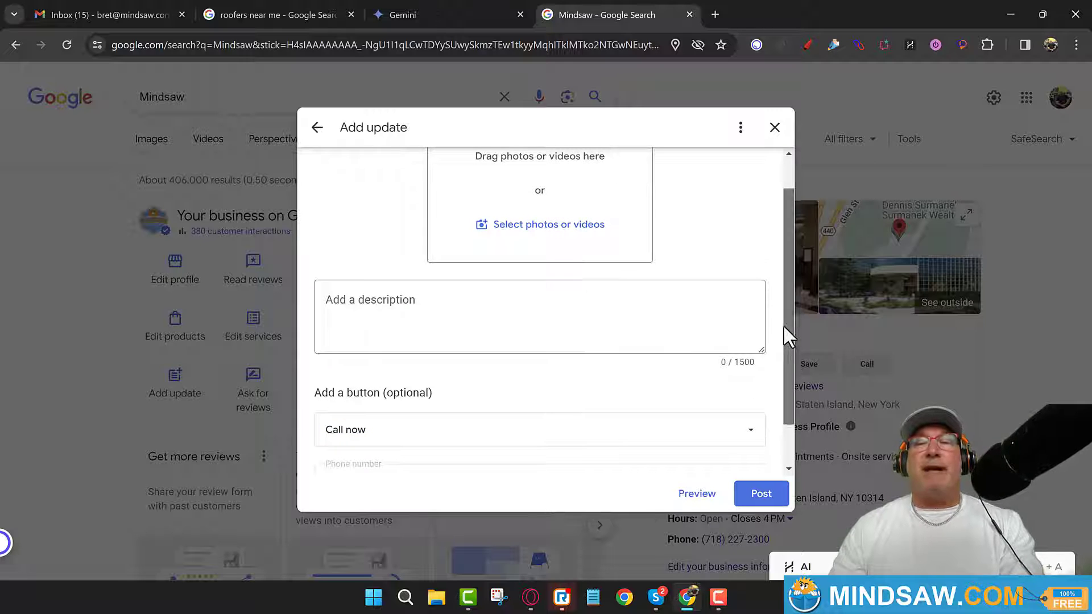
scroll("up", 3)
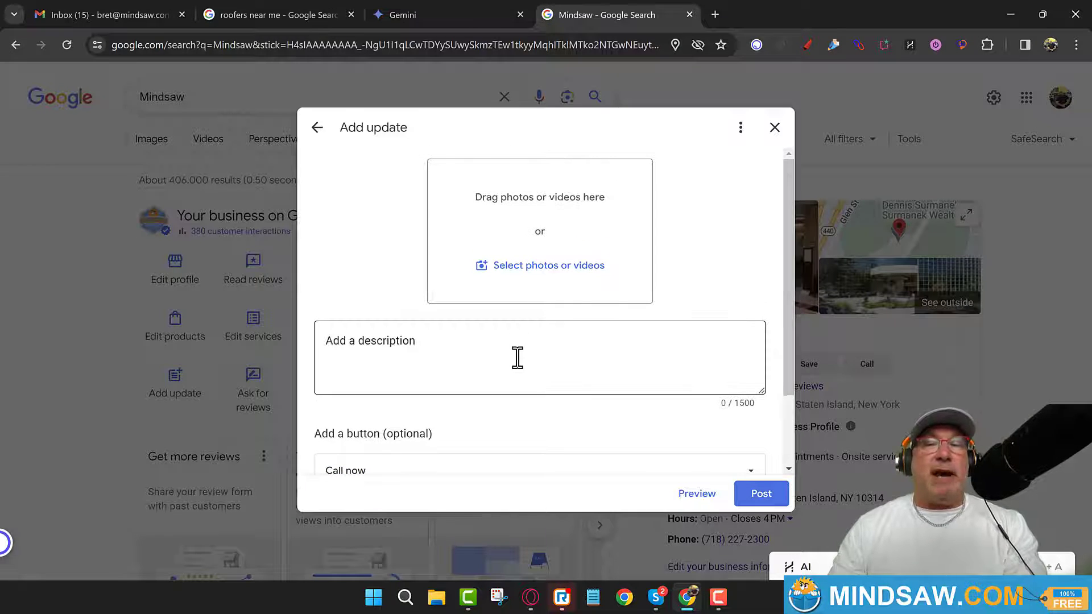